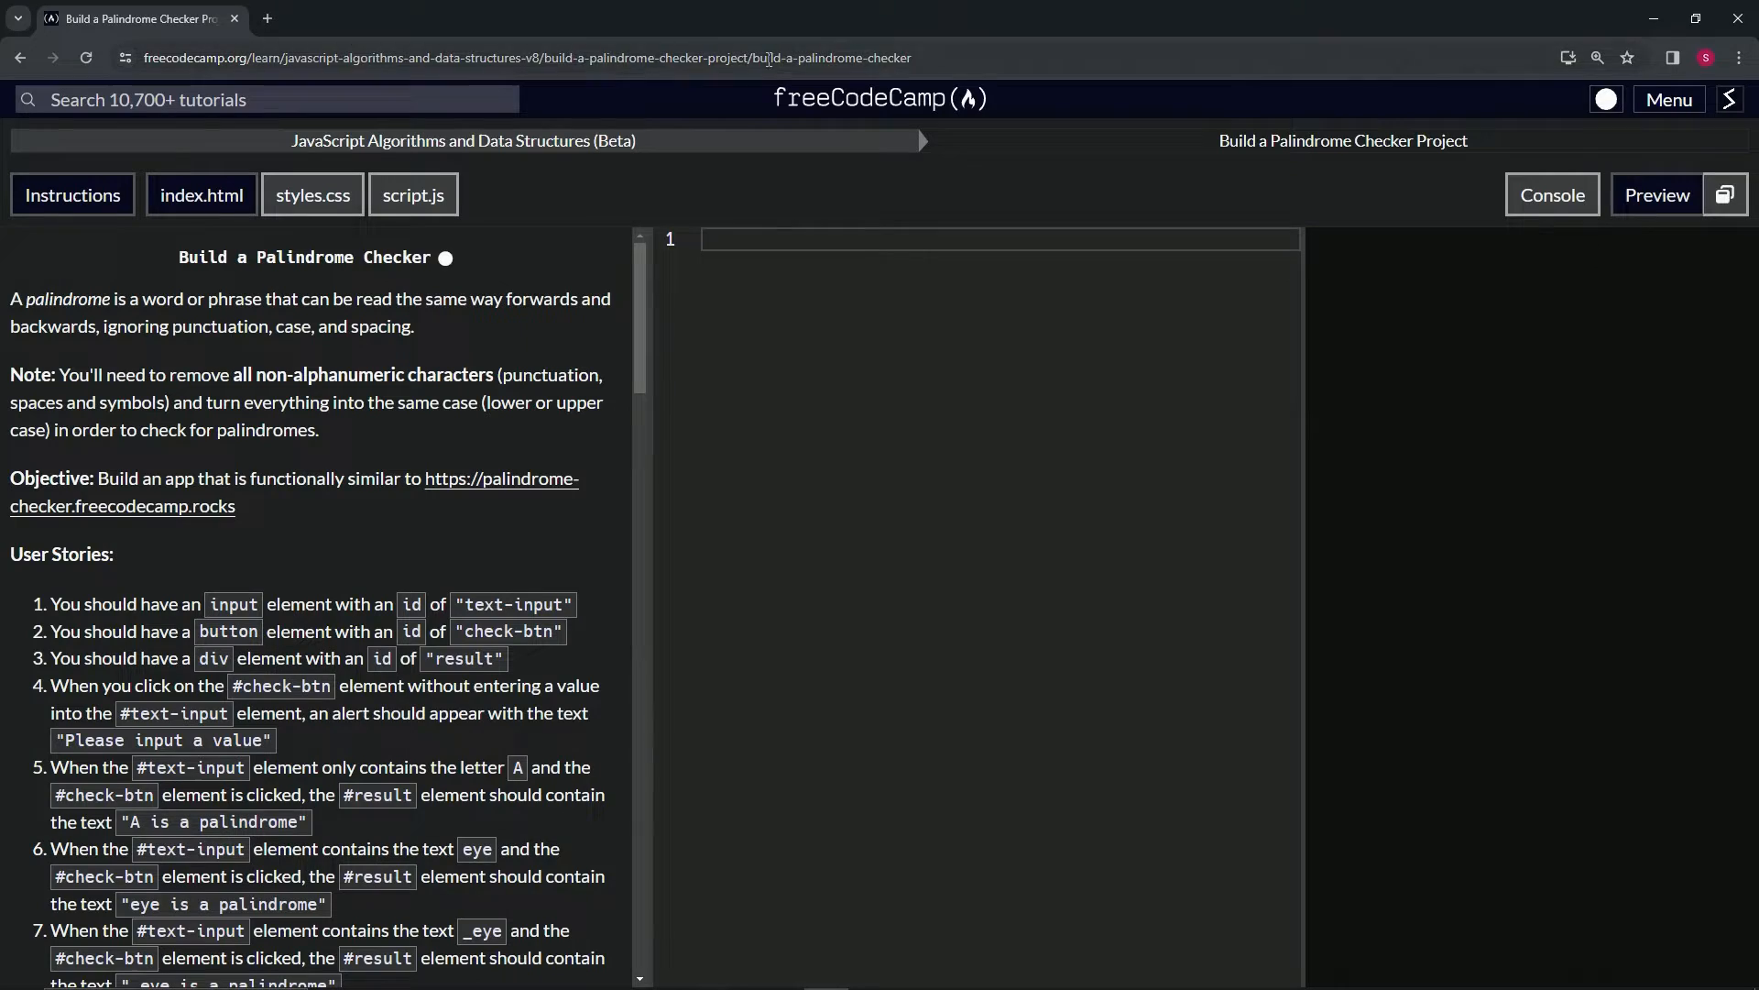
{"action": "mouse_move", "coordinate": [392, 146]}
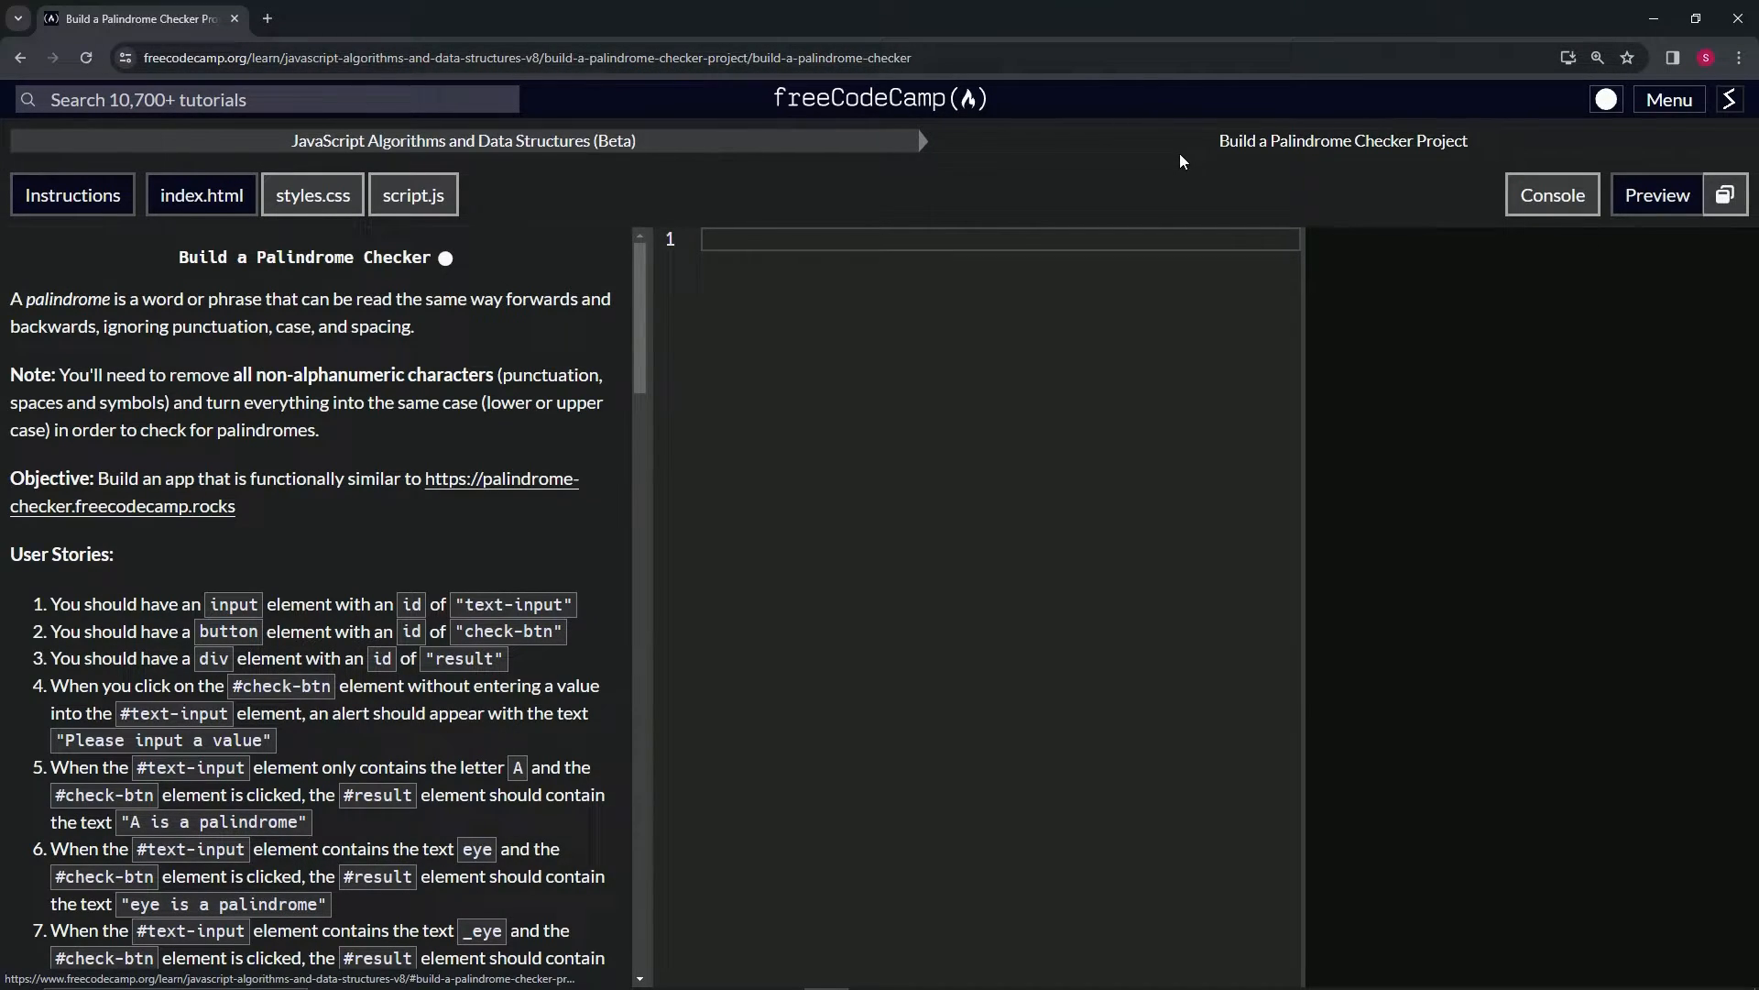
{"action": "mouse_move", "coordinate": [1435, 161]}
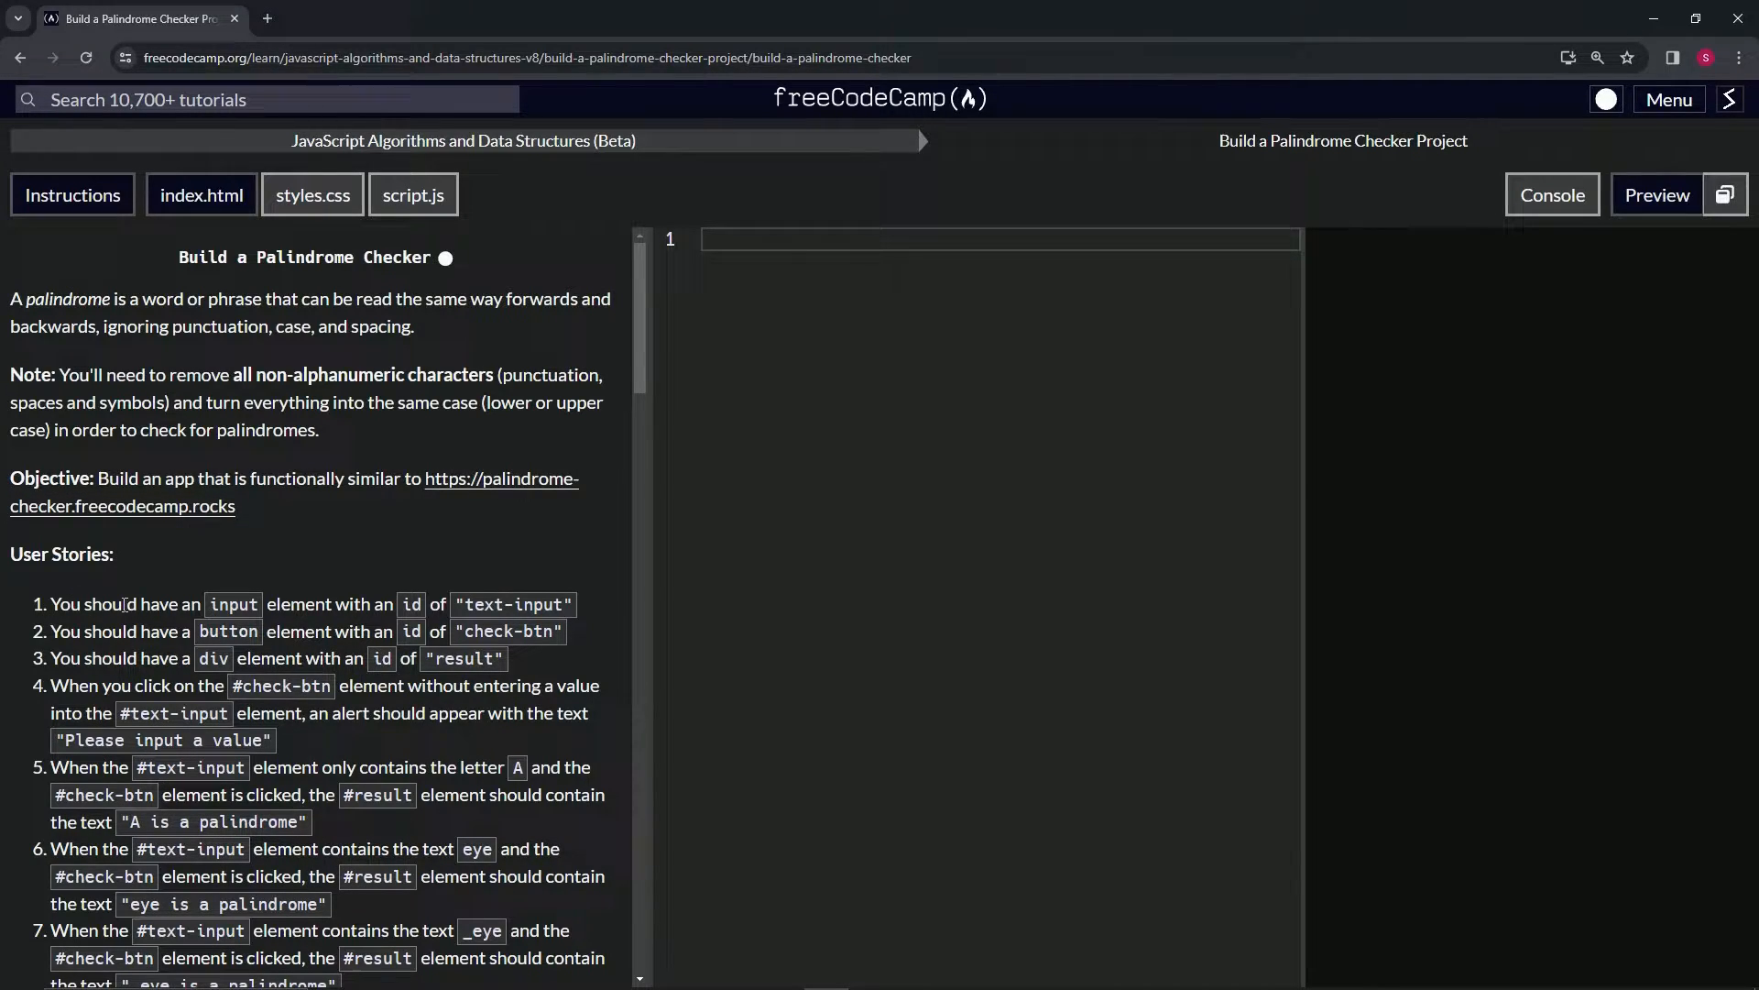
{"action": "mouse_move", "coordinate": [398, 618]}
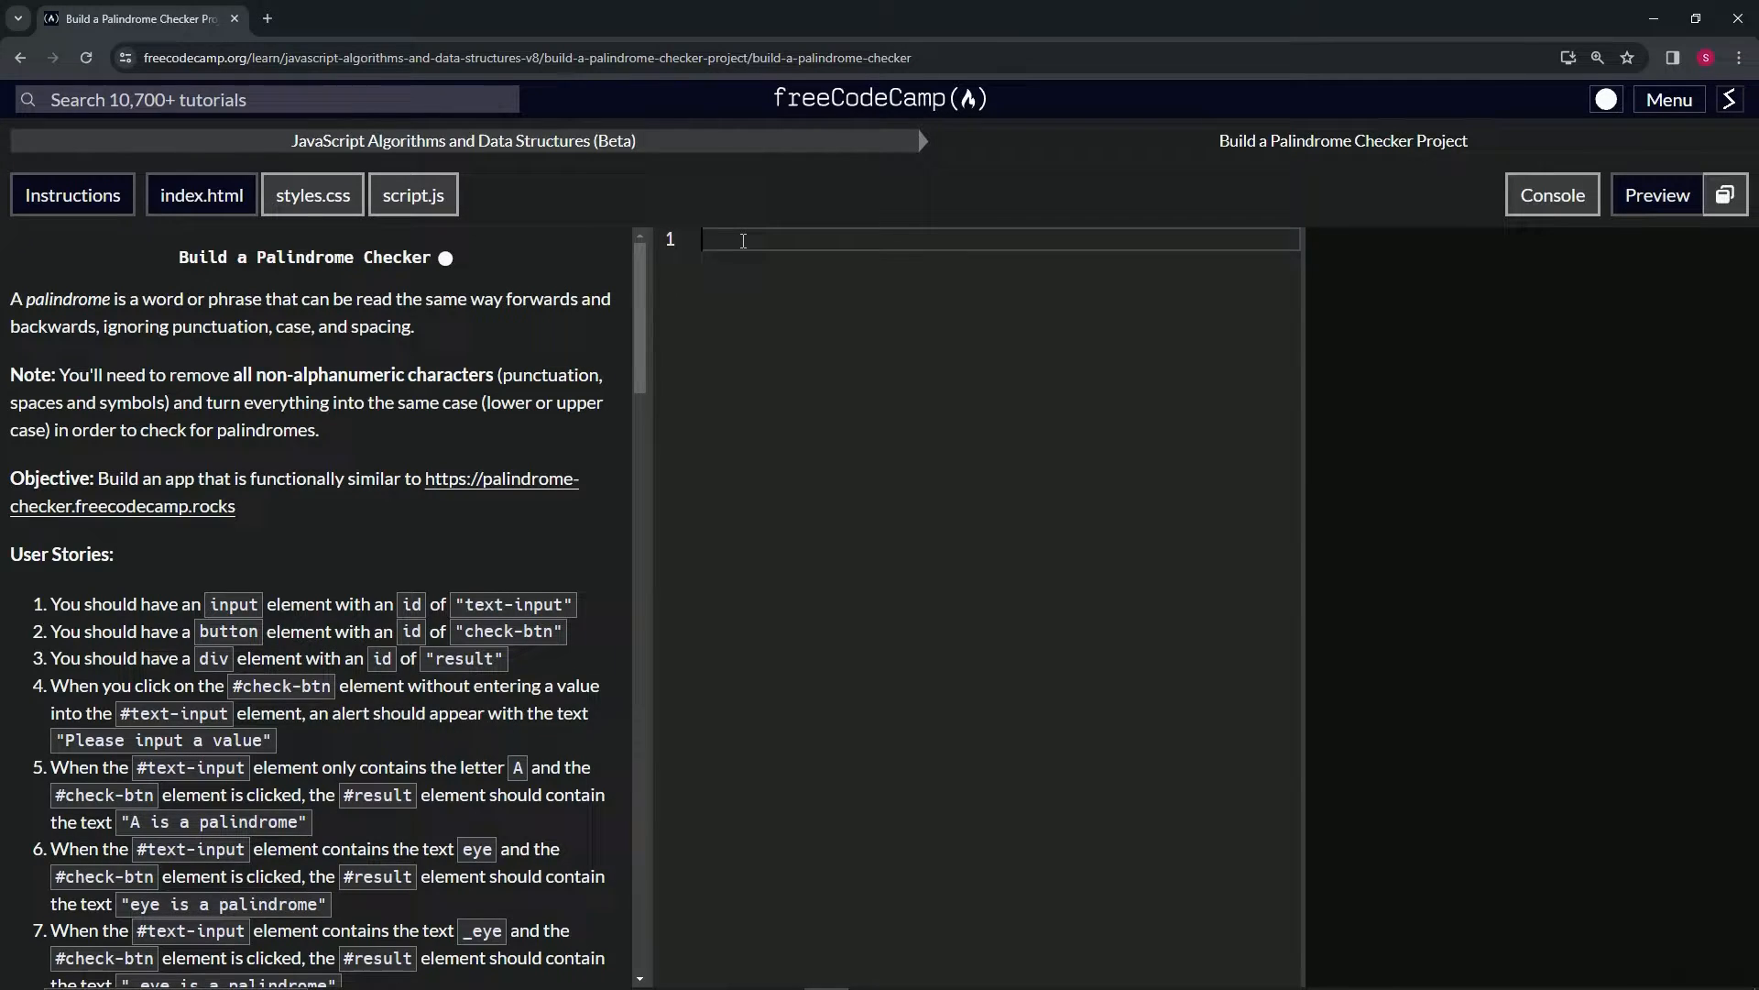
Discard the partly typed doctype in index.html and bring Visual Studio Code forward
{"action": "type", "text": "<!D"}
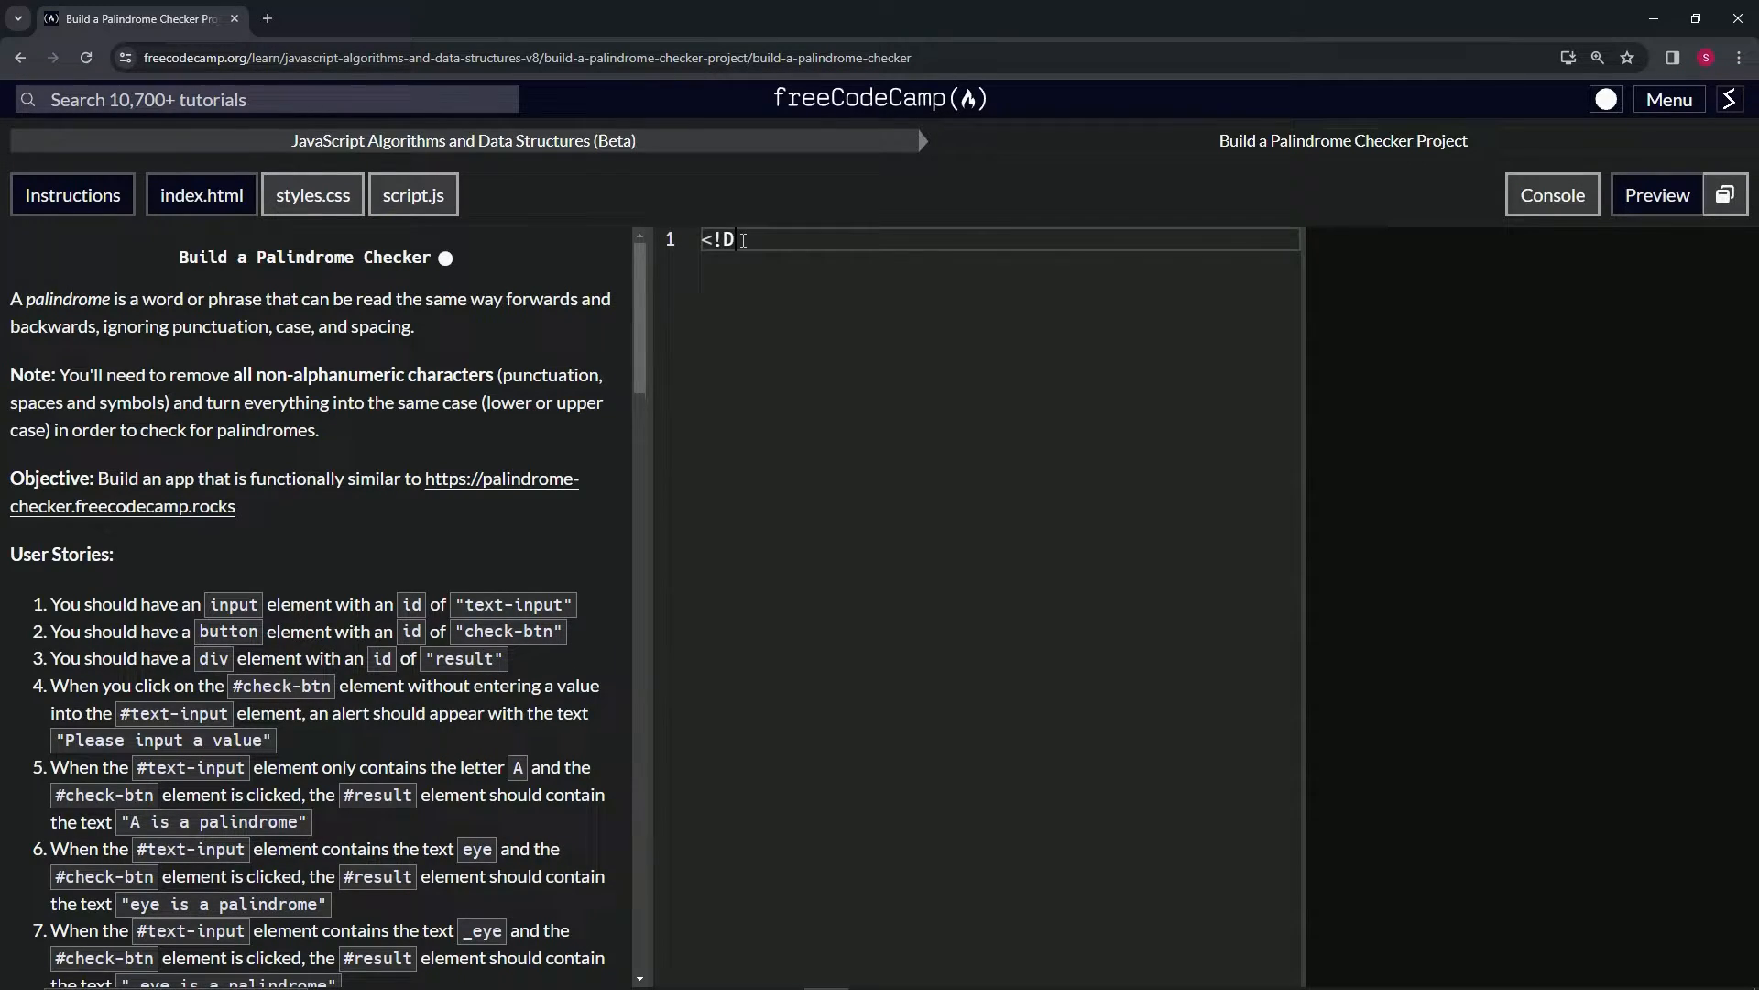
{"action": "key", "text": "Backspace"}
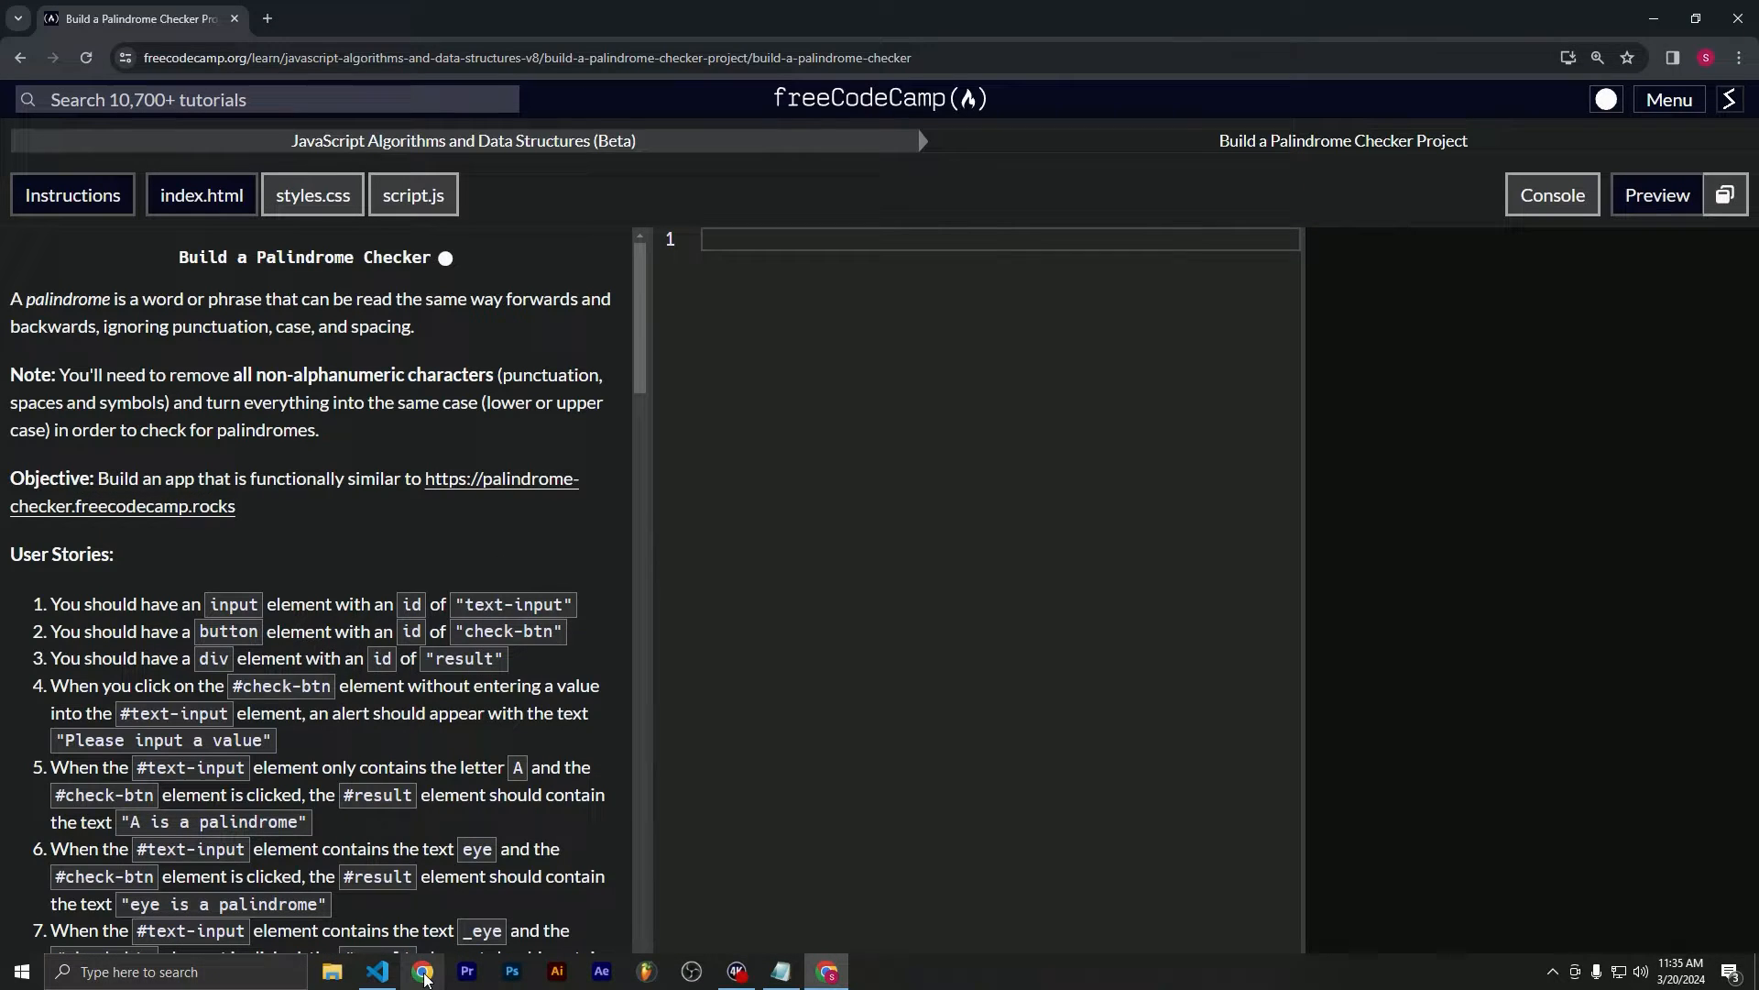
{"action": "left_click", "coordinate": [378, 972]}
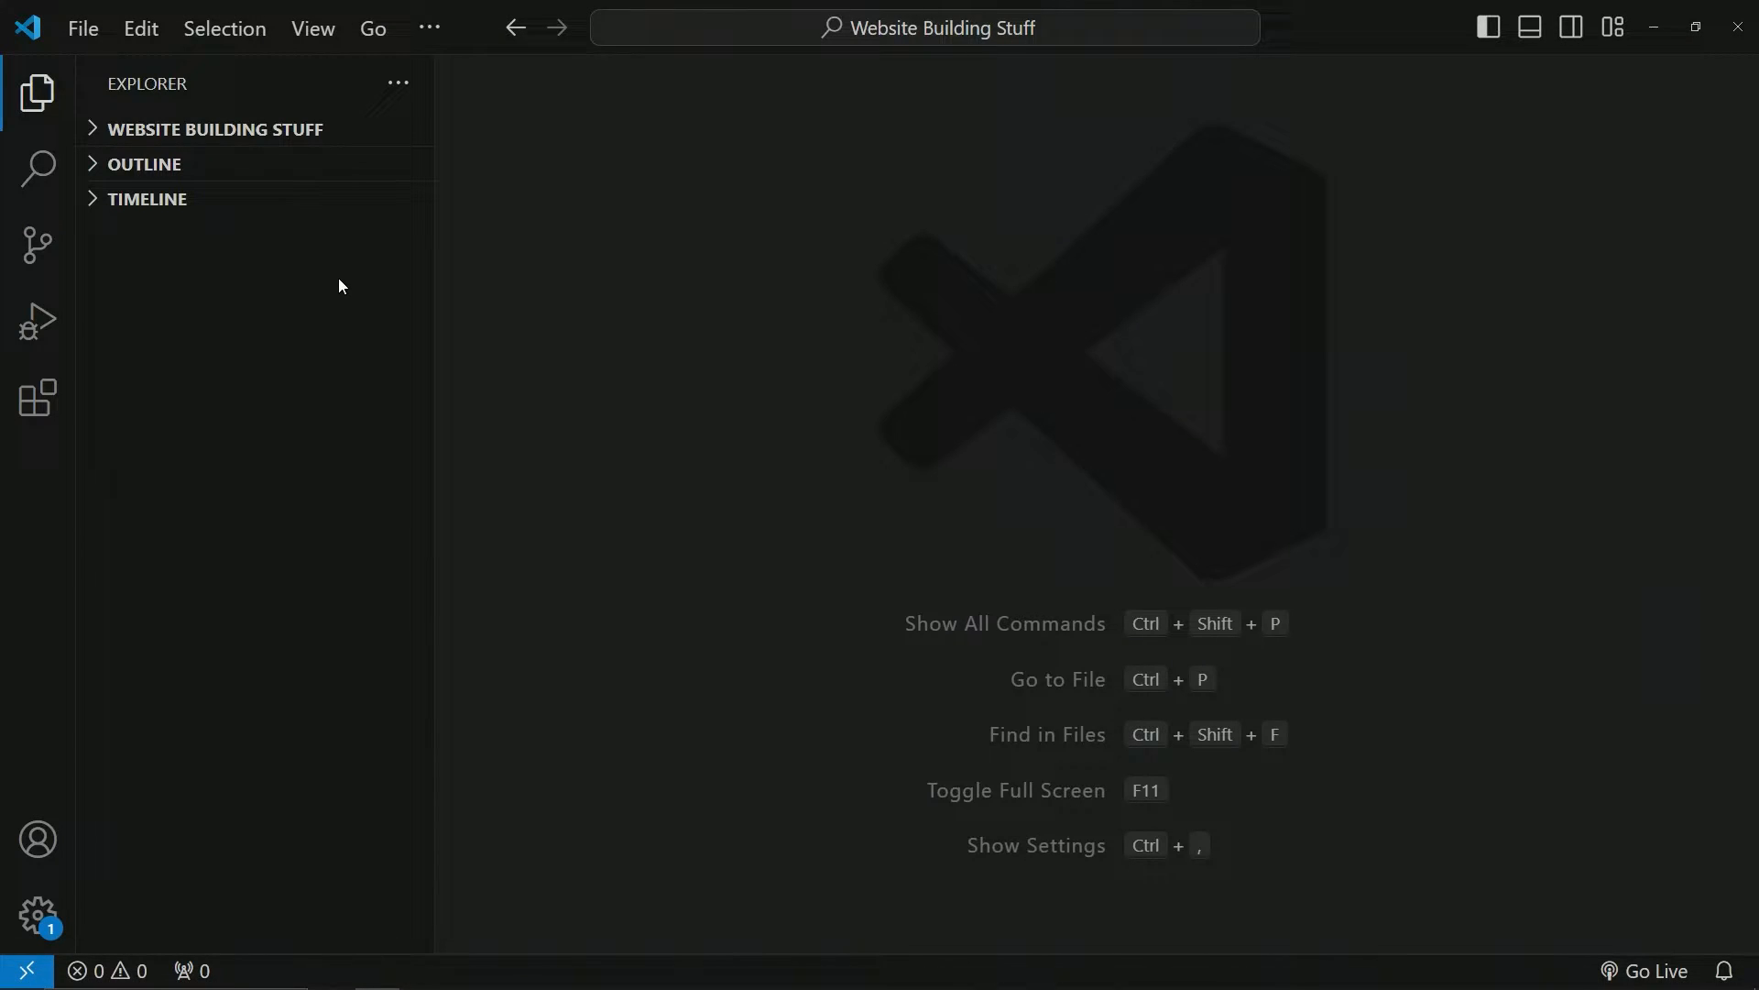
Create a new untitled file with its language mode set to HTML
{"action": "left_click", "coordinate": [82, 28]}
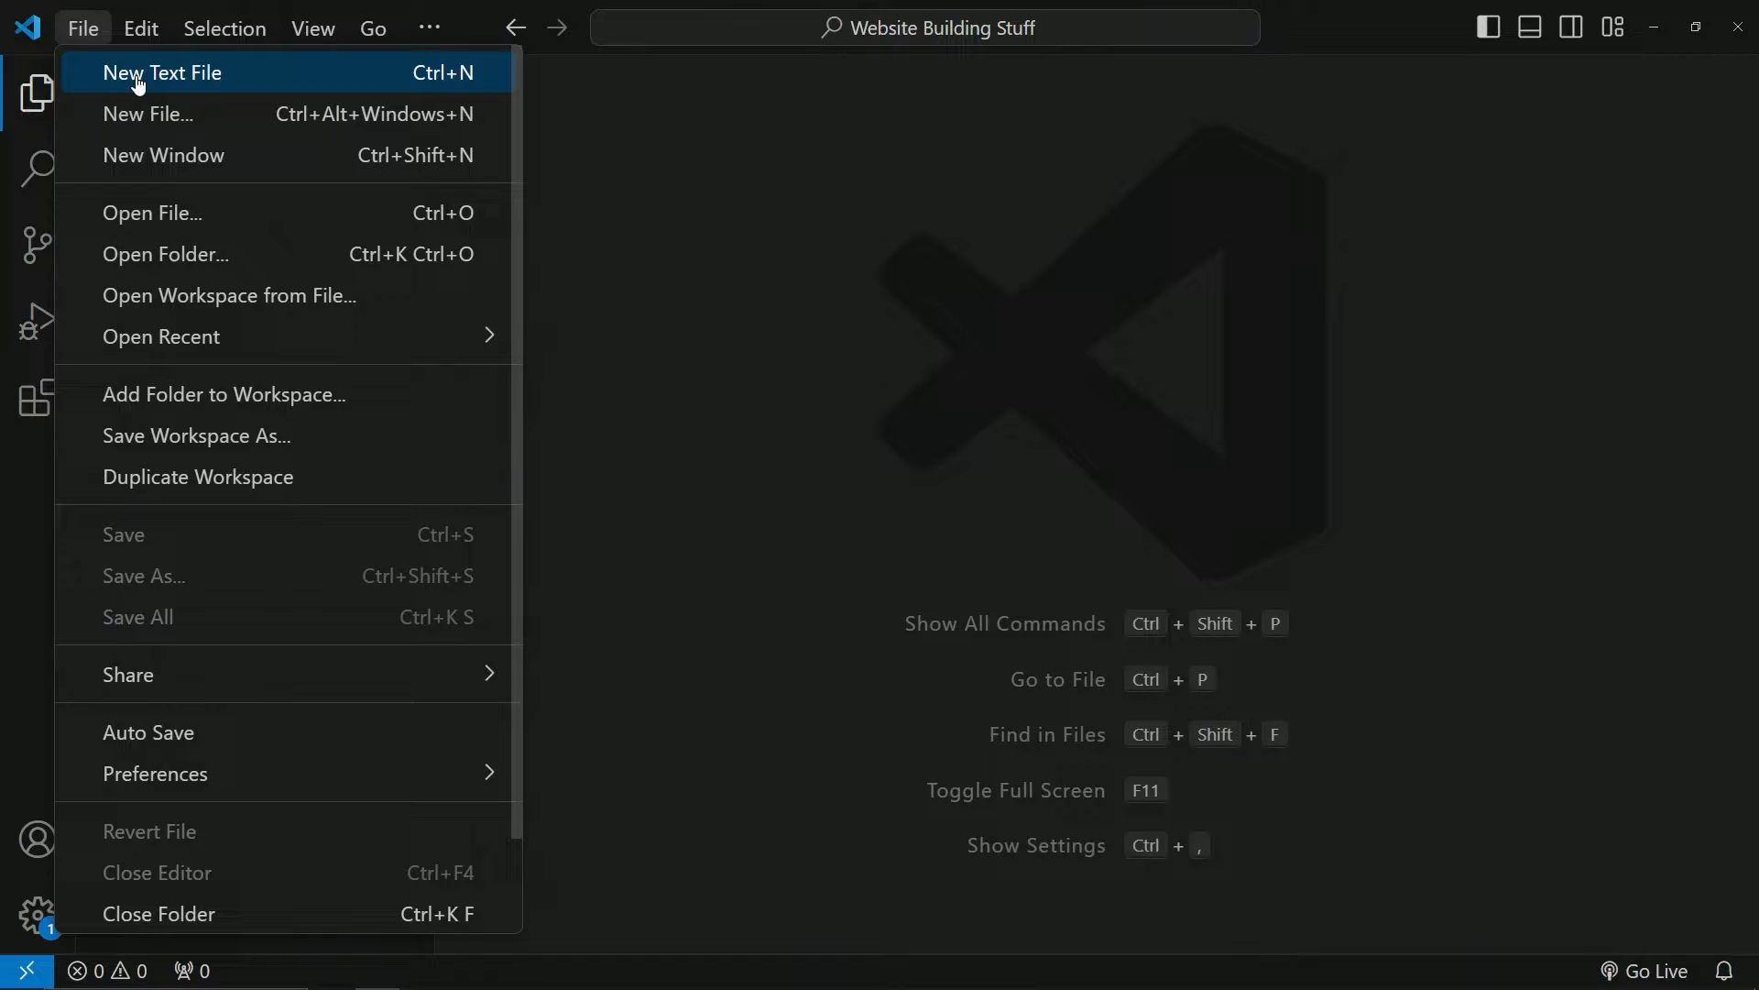
{"action": "left_click", "coordinate": [161, 71]}
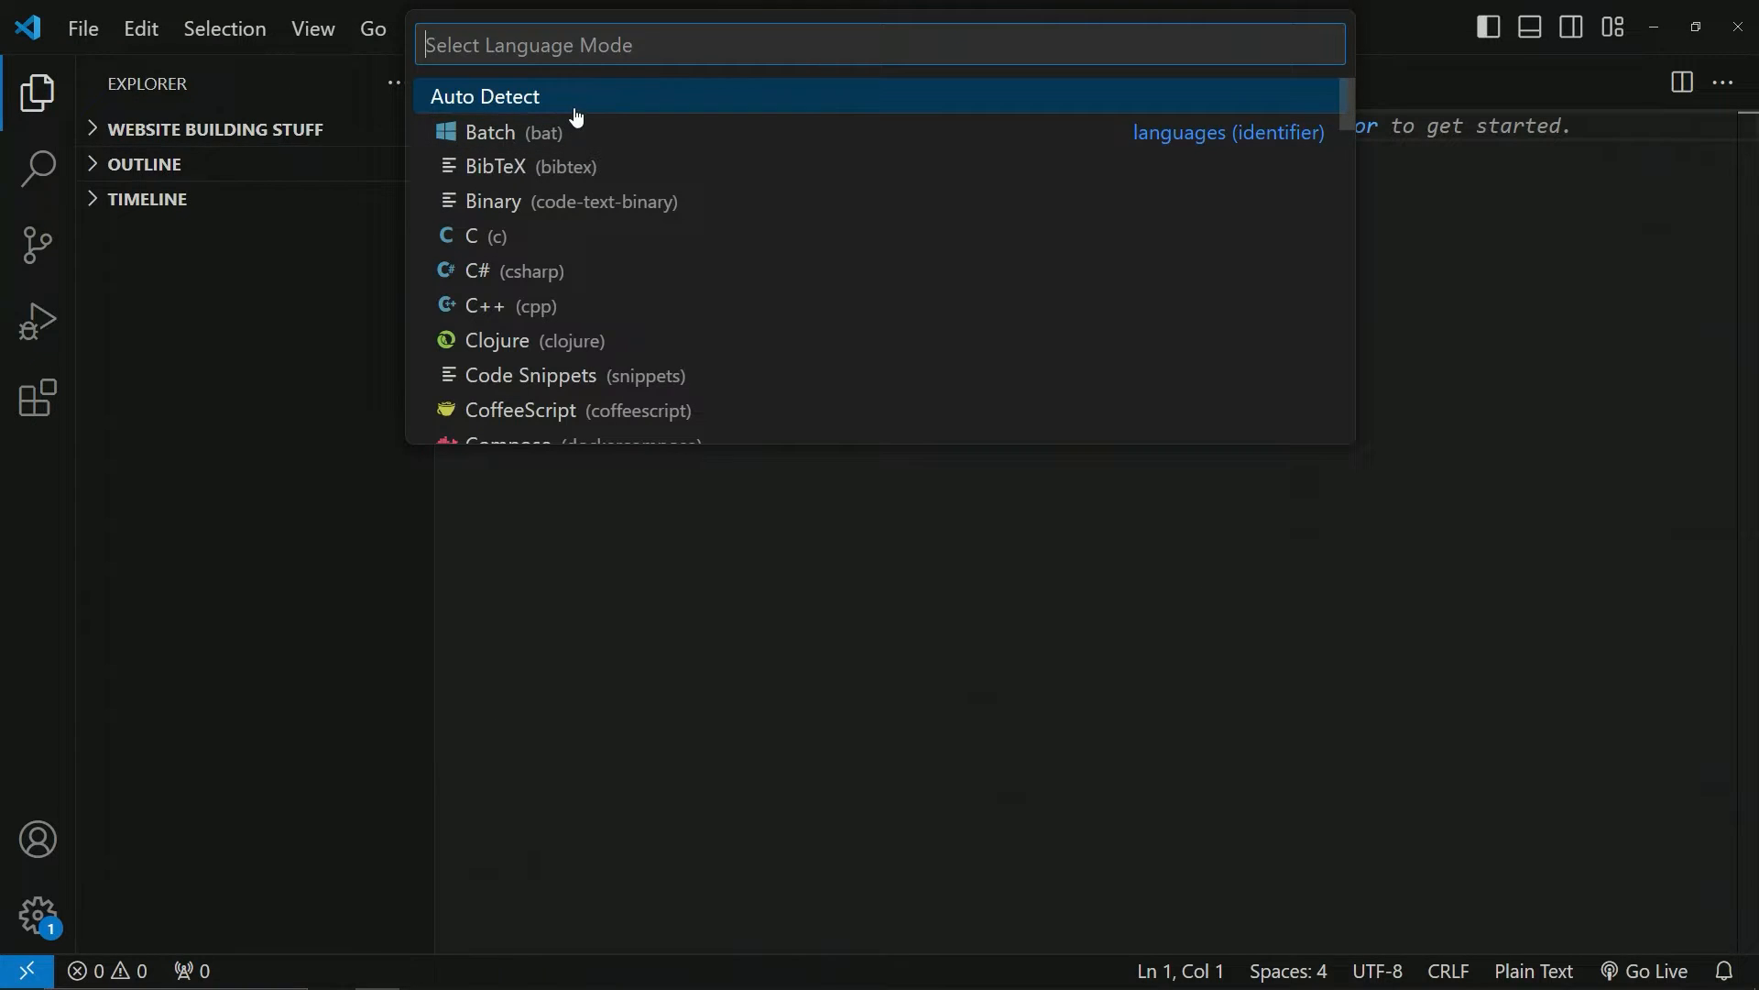
{"action": "type", "text": "htm"}
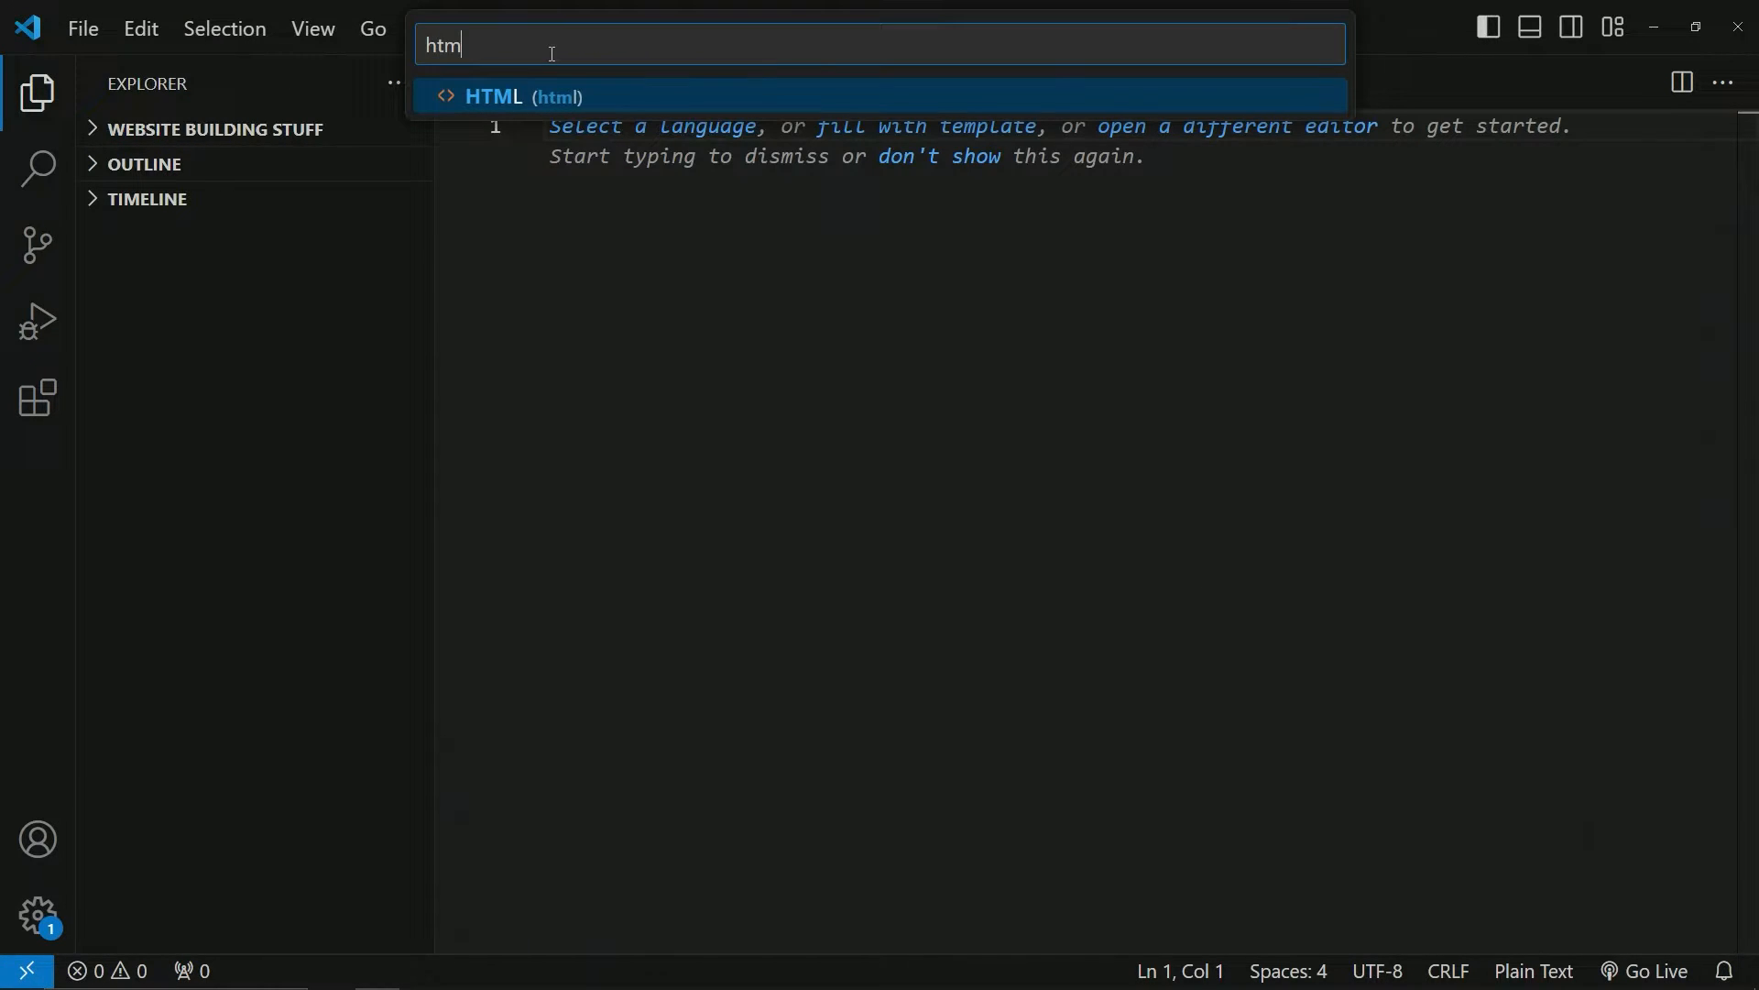
{"action": "left_click", "coordinate": [511, 97]}
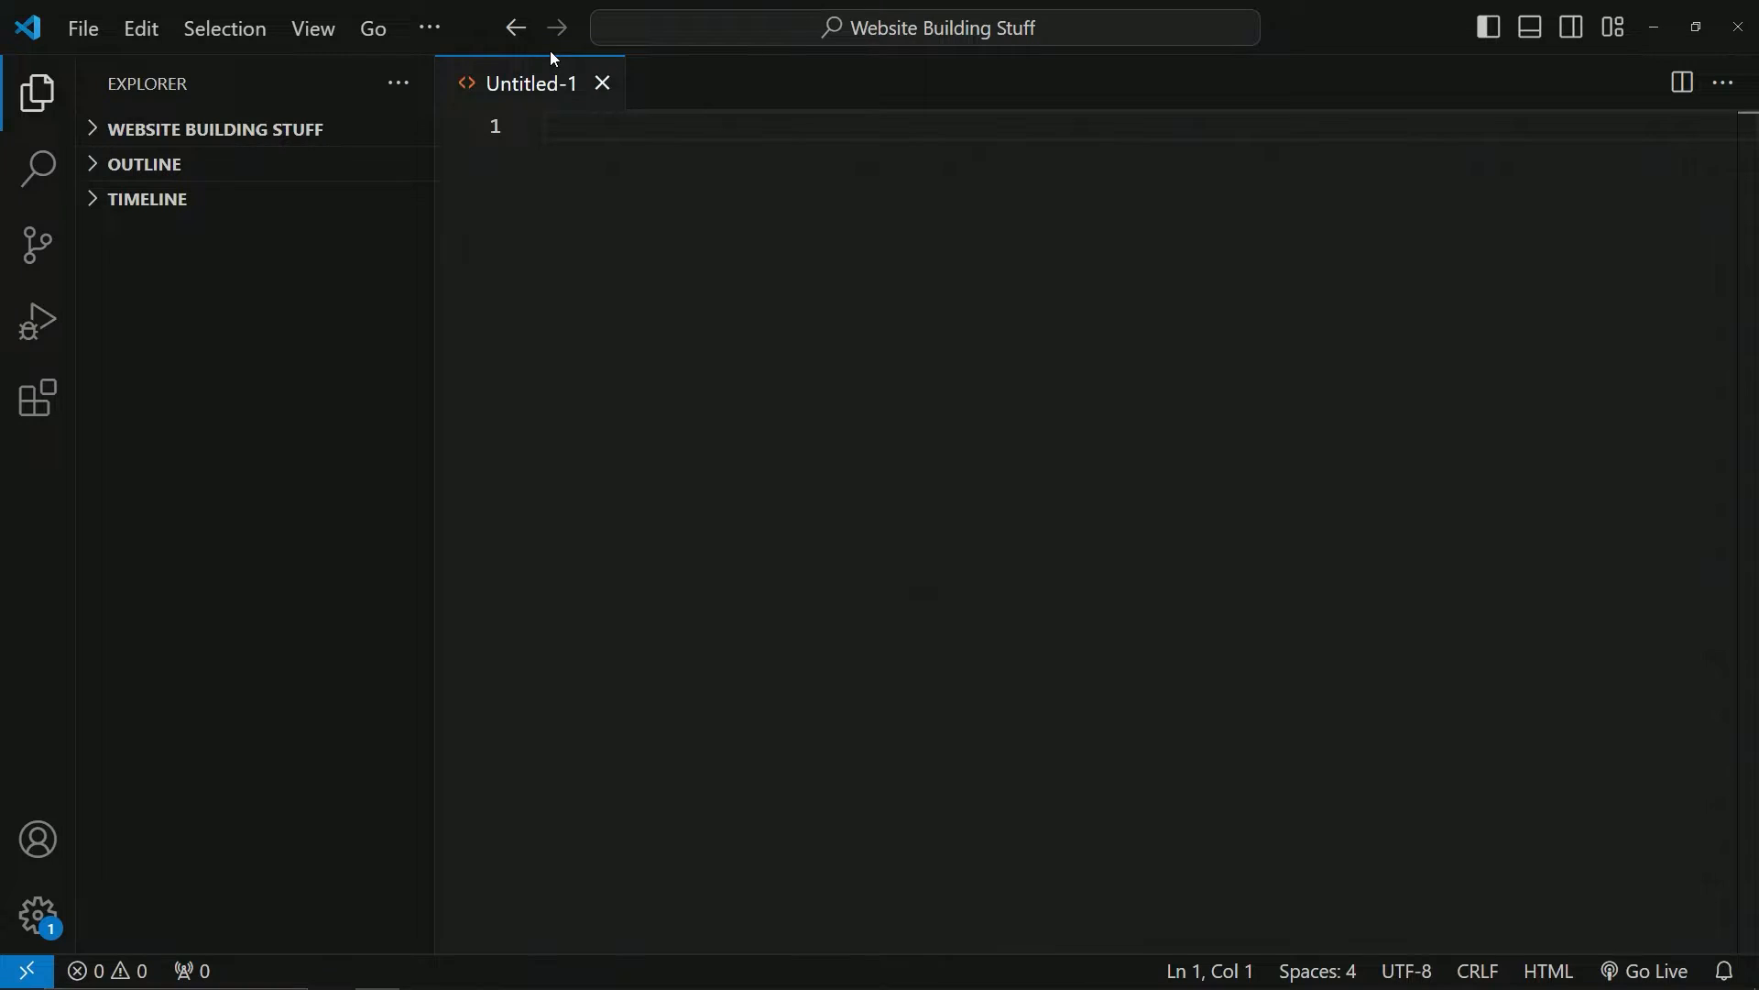
Expand the Emmet "!" abbreviation into HTML boilerplate and select it all for copying
{"action": "type", "text": "!"}
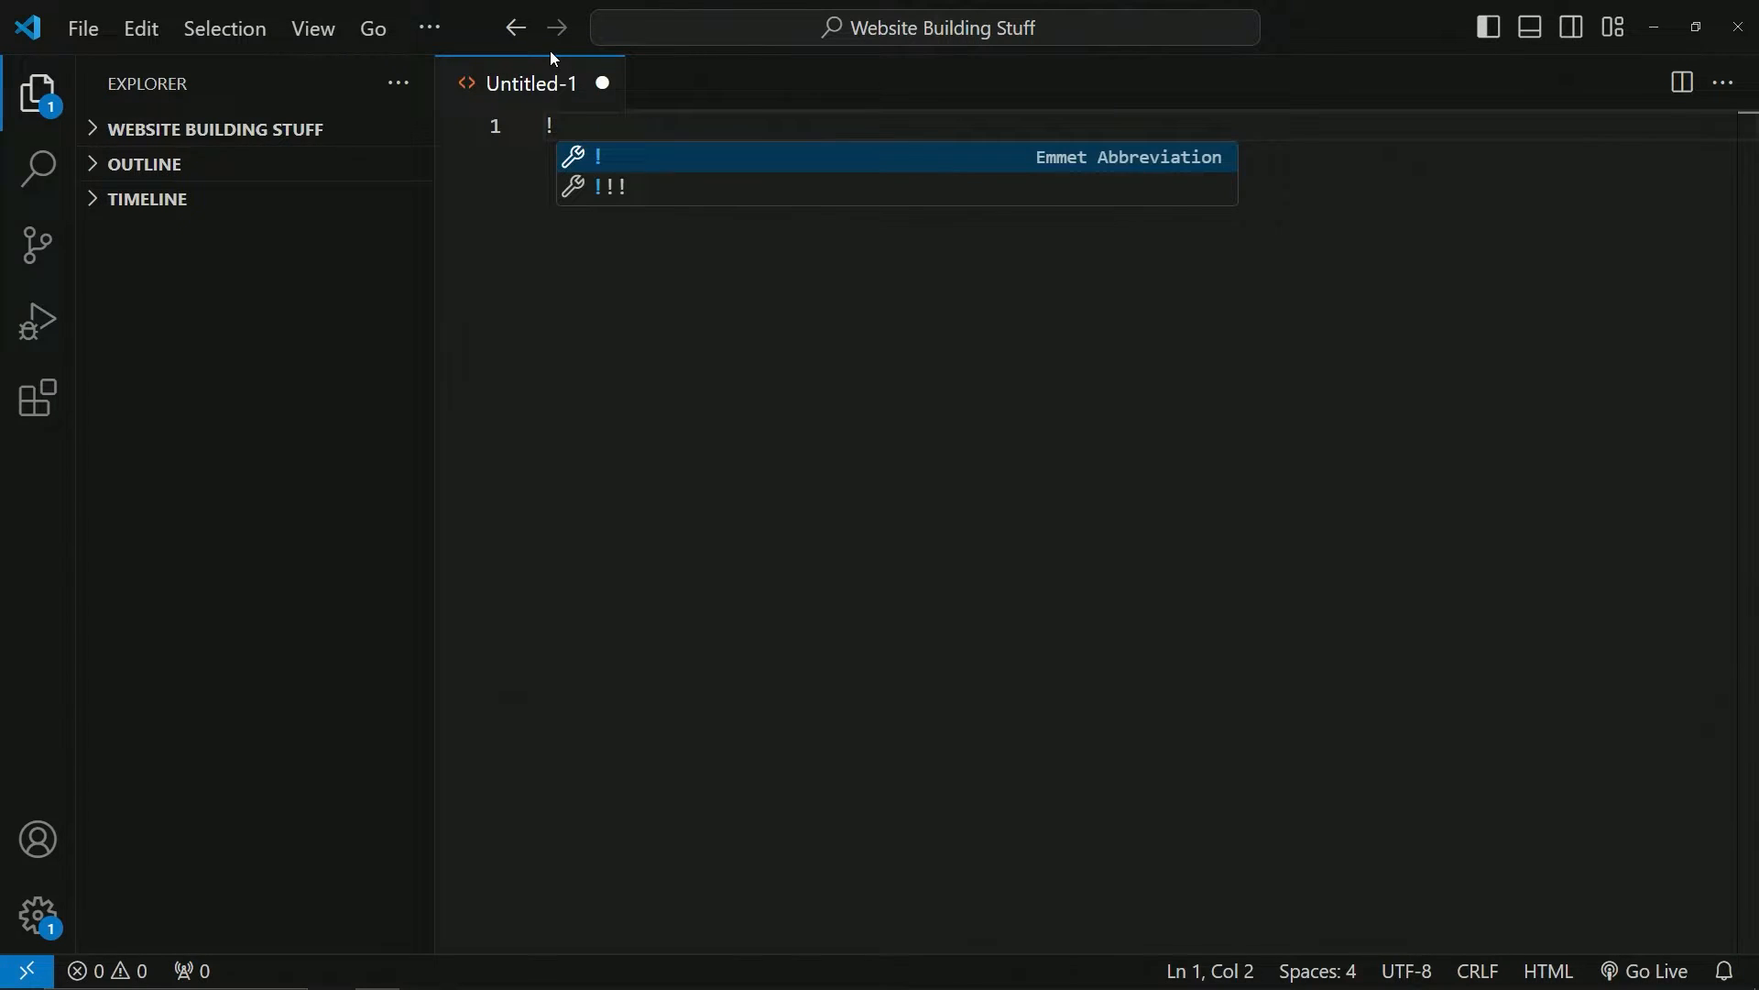
{"action": "key", "text": "Tab"}
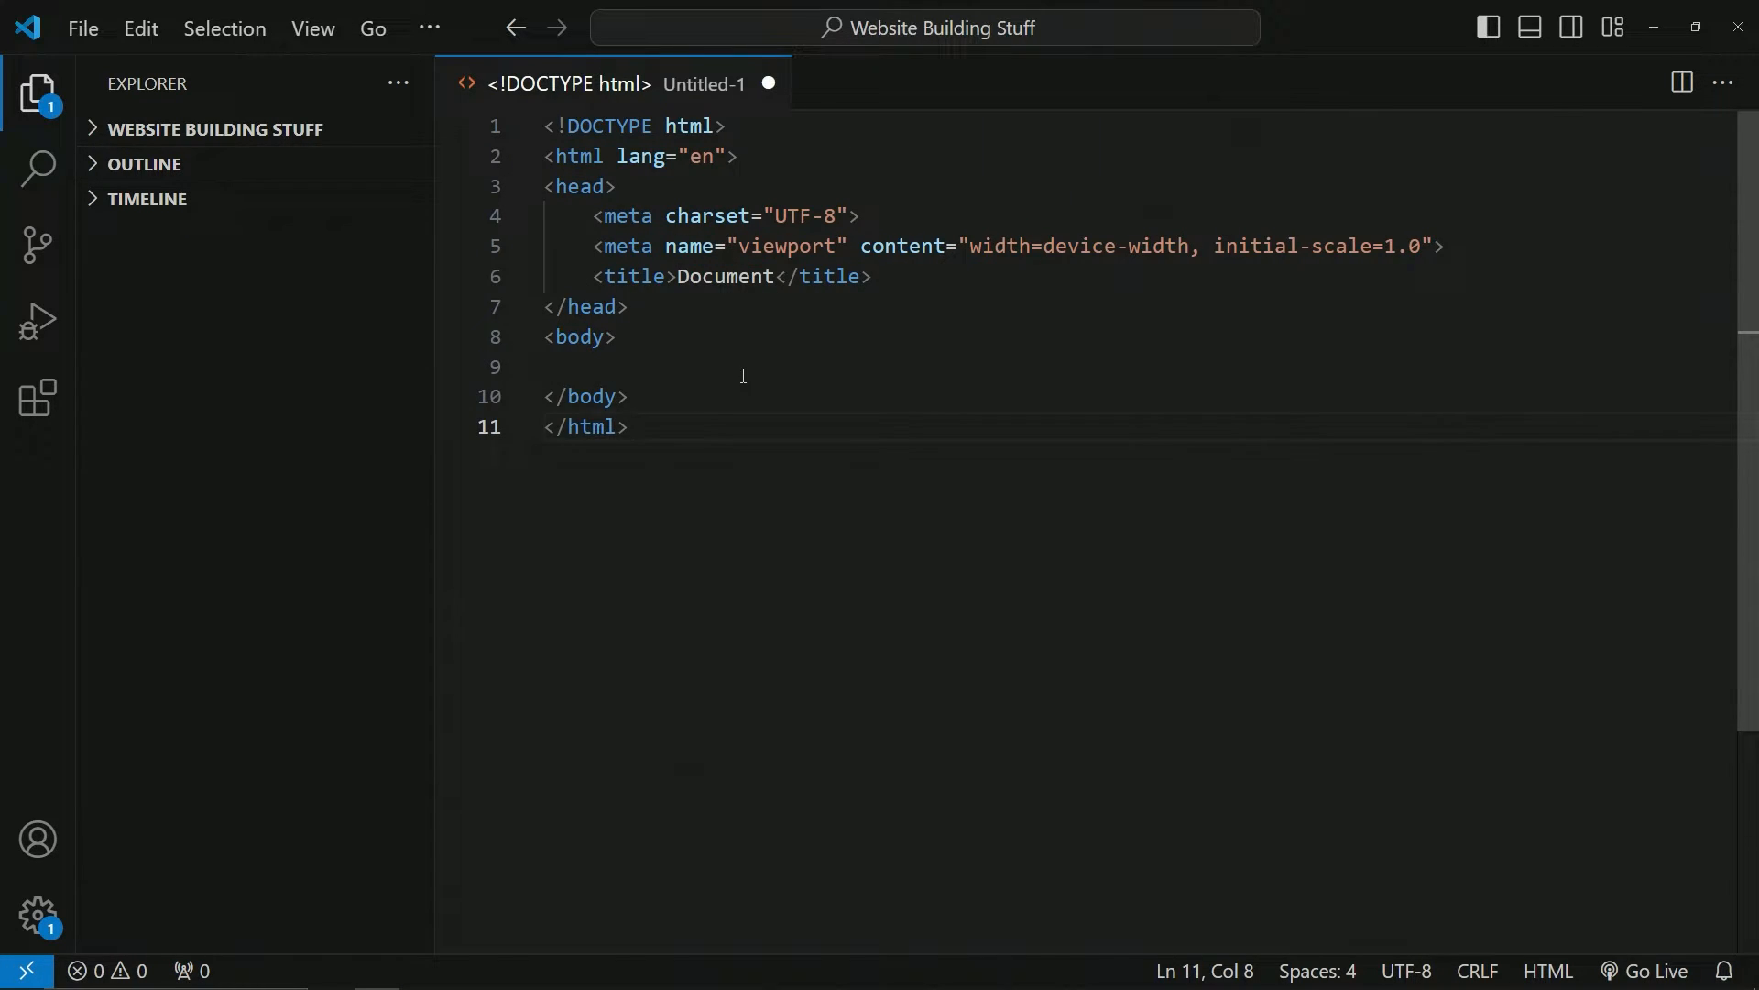
{"action": "key", "text": "ctrl+a"}
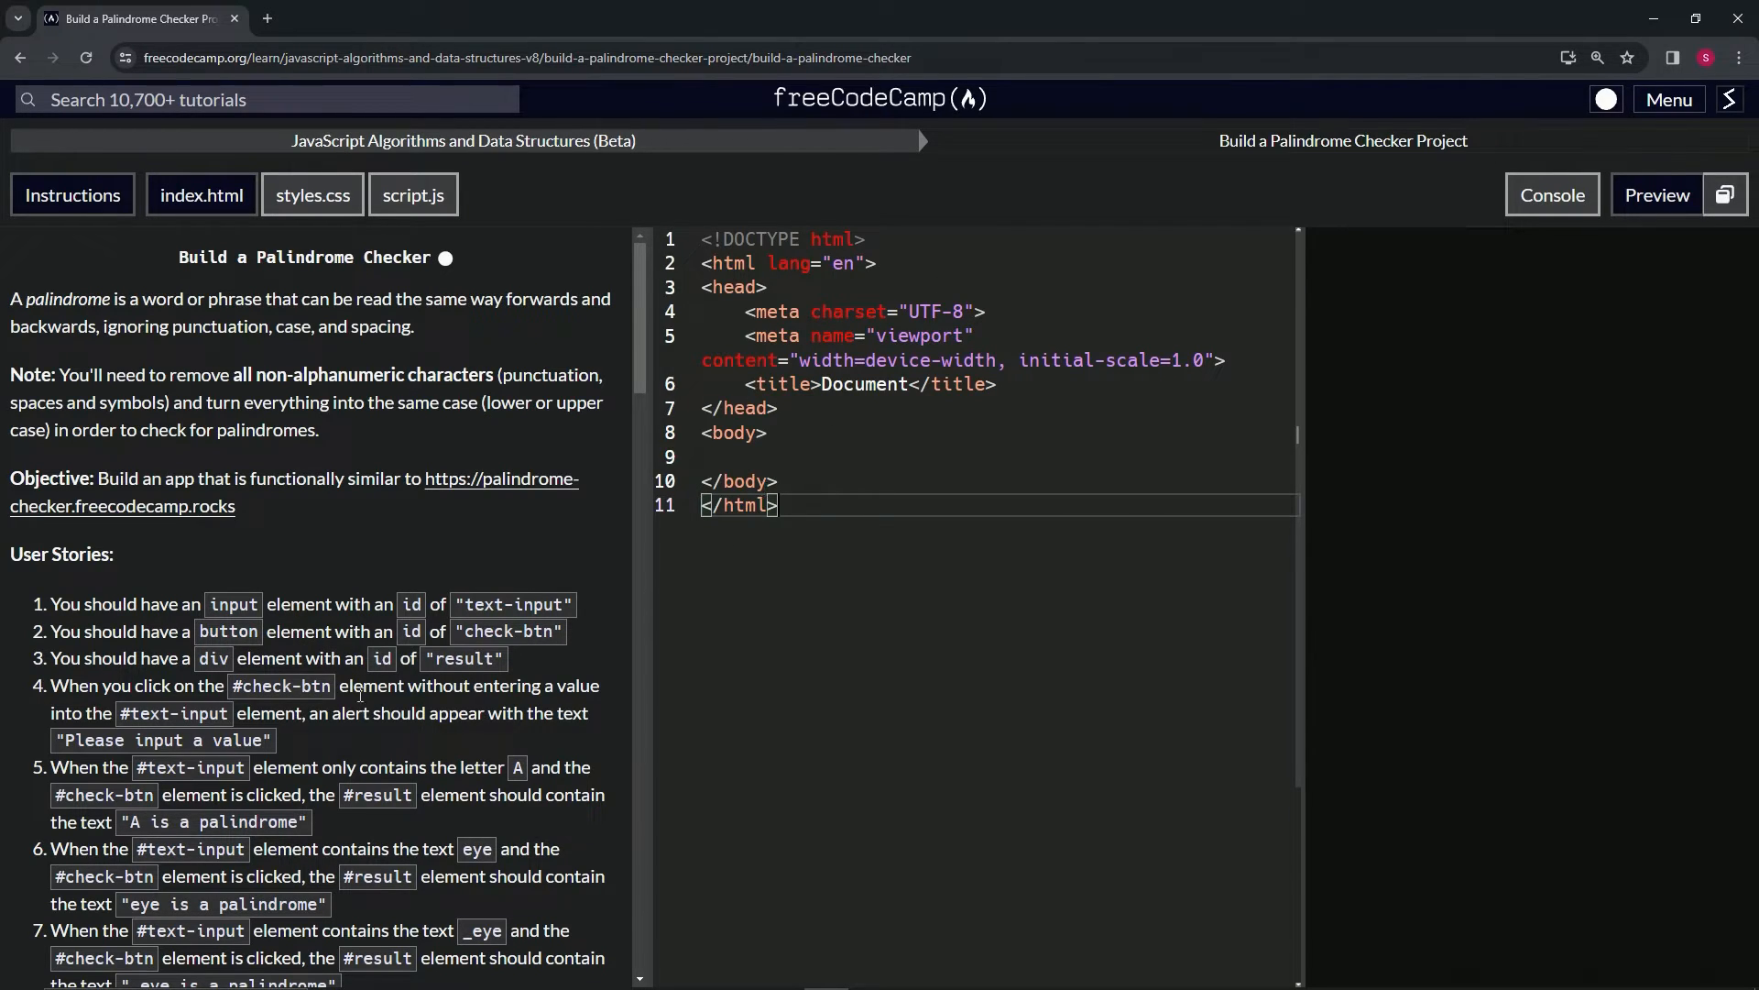
{"action": "mouse_move", "coordinate": [447, 601]}
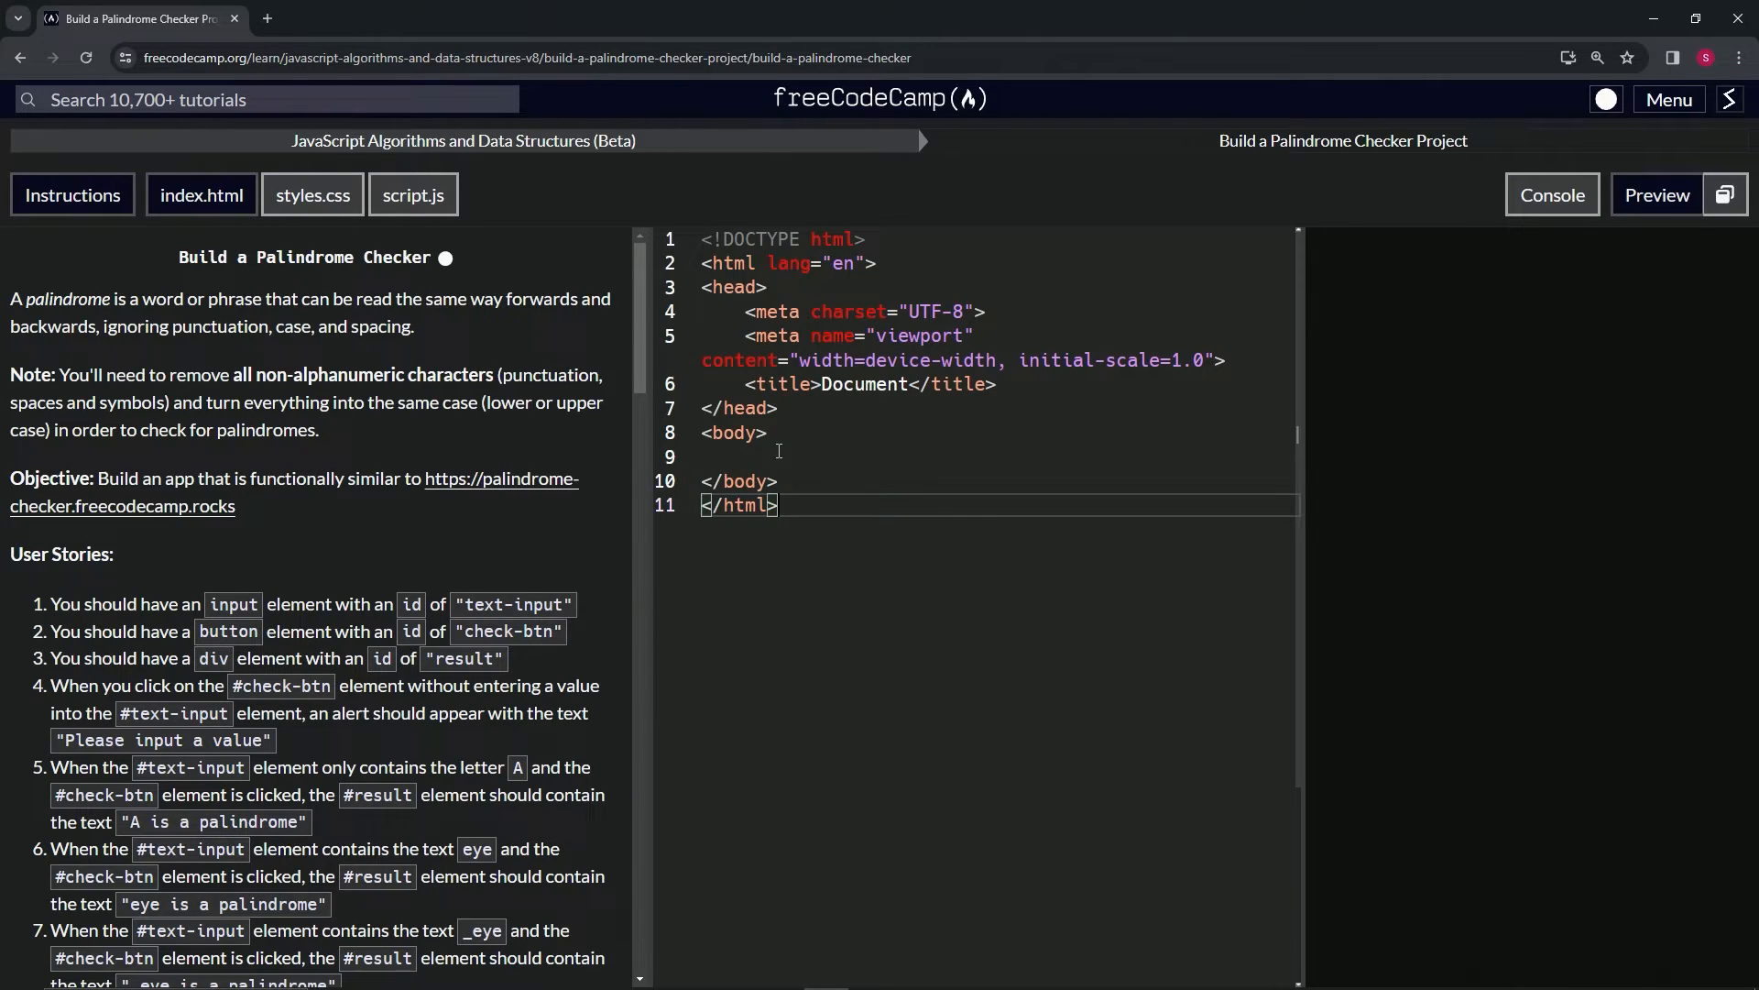
Begin a new element inside the body of the pasted boilerplate
{"action": "type", "text": "<"}
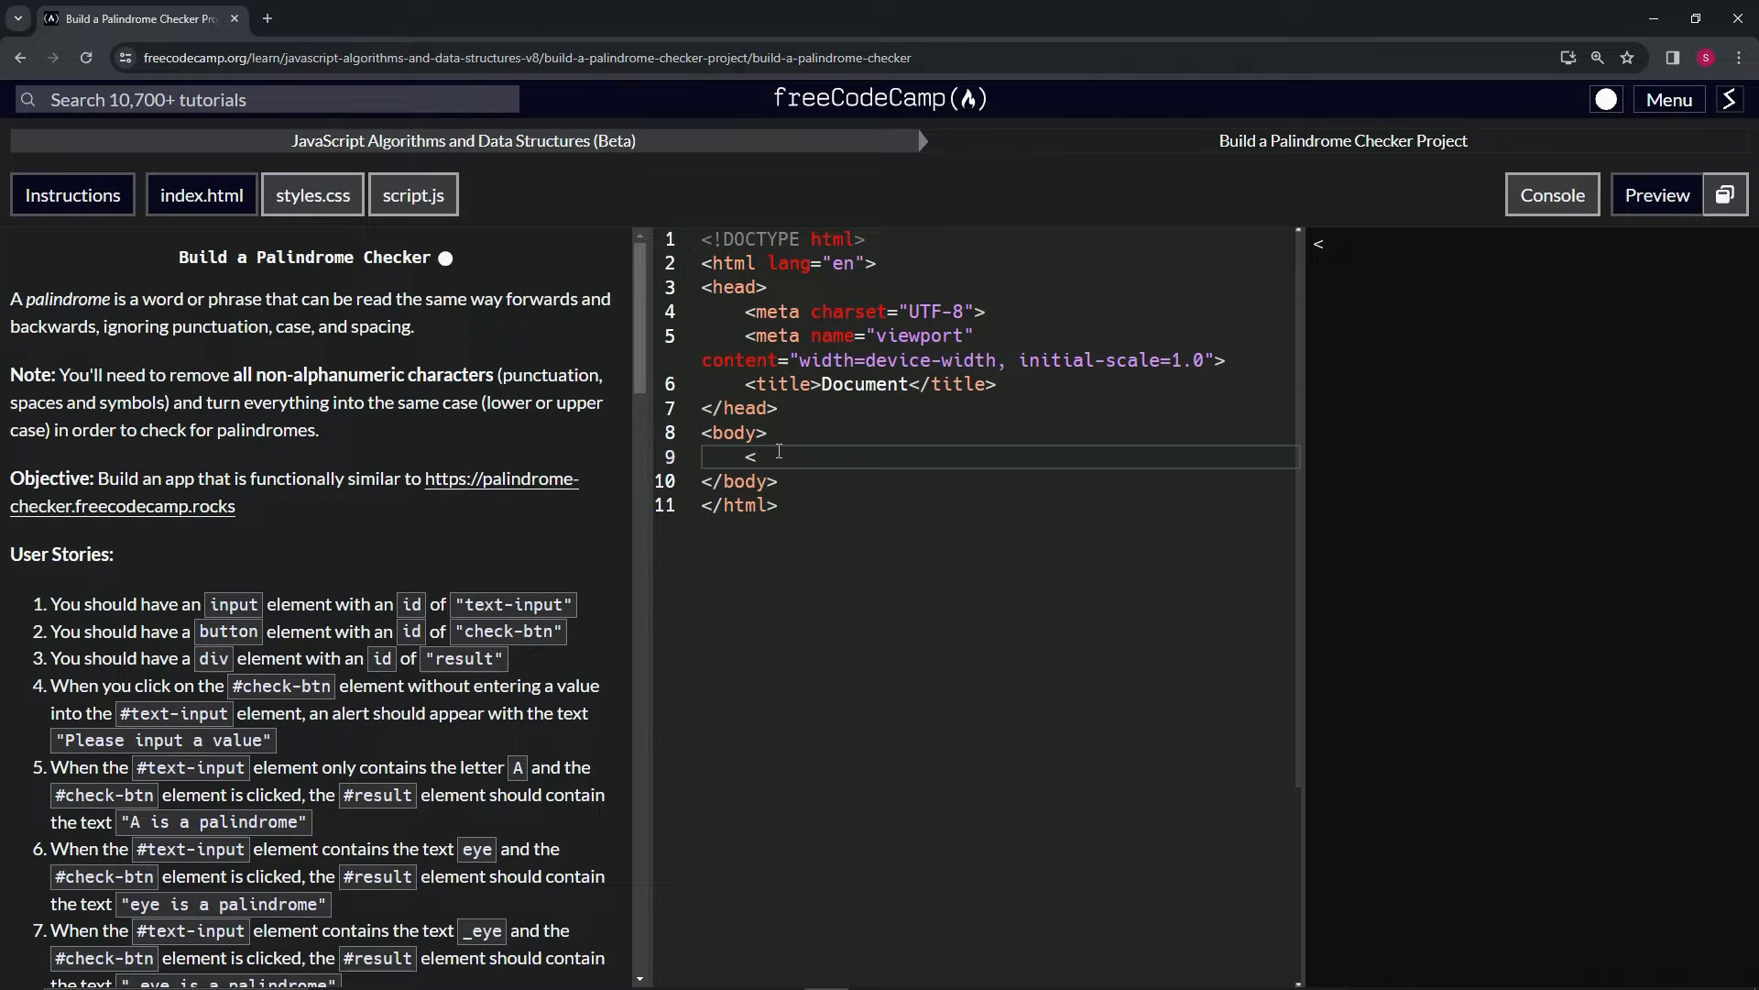
Write <input id="text-input"> in the body, correcting the attribute typo
{"action": "type", "text": "input>"}
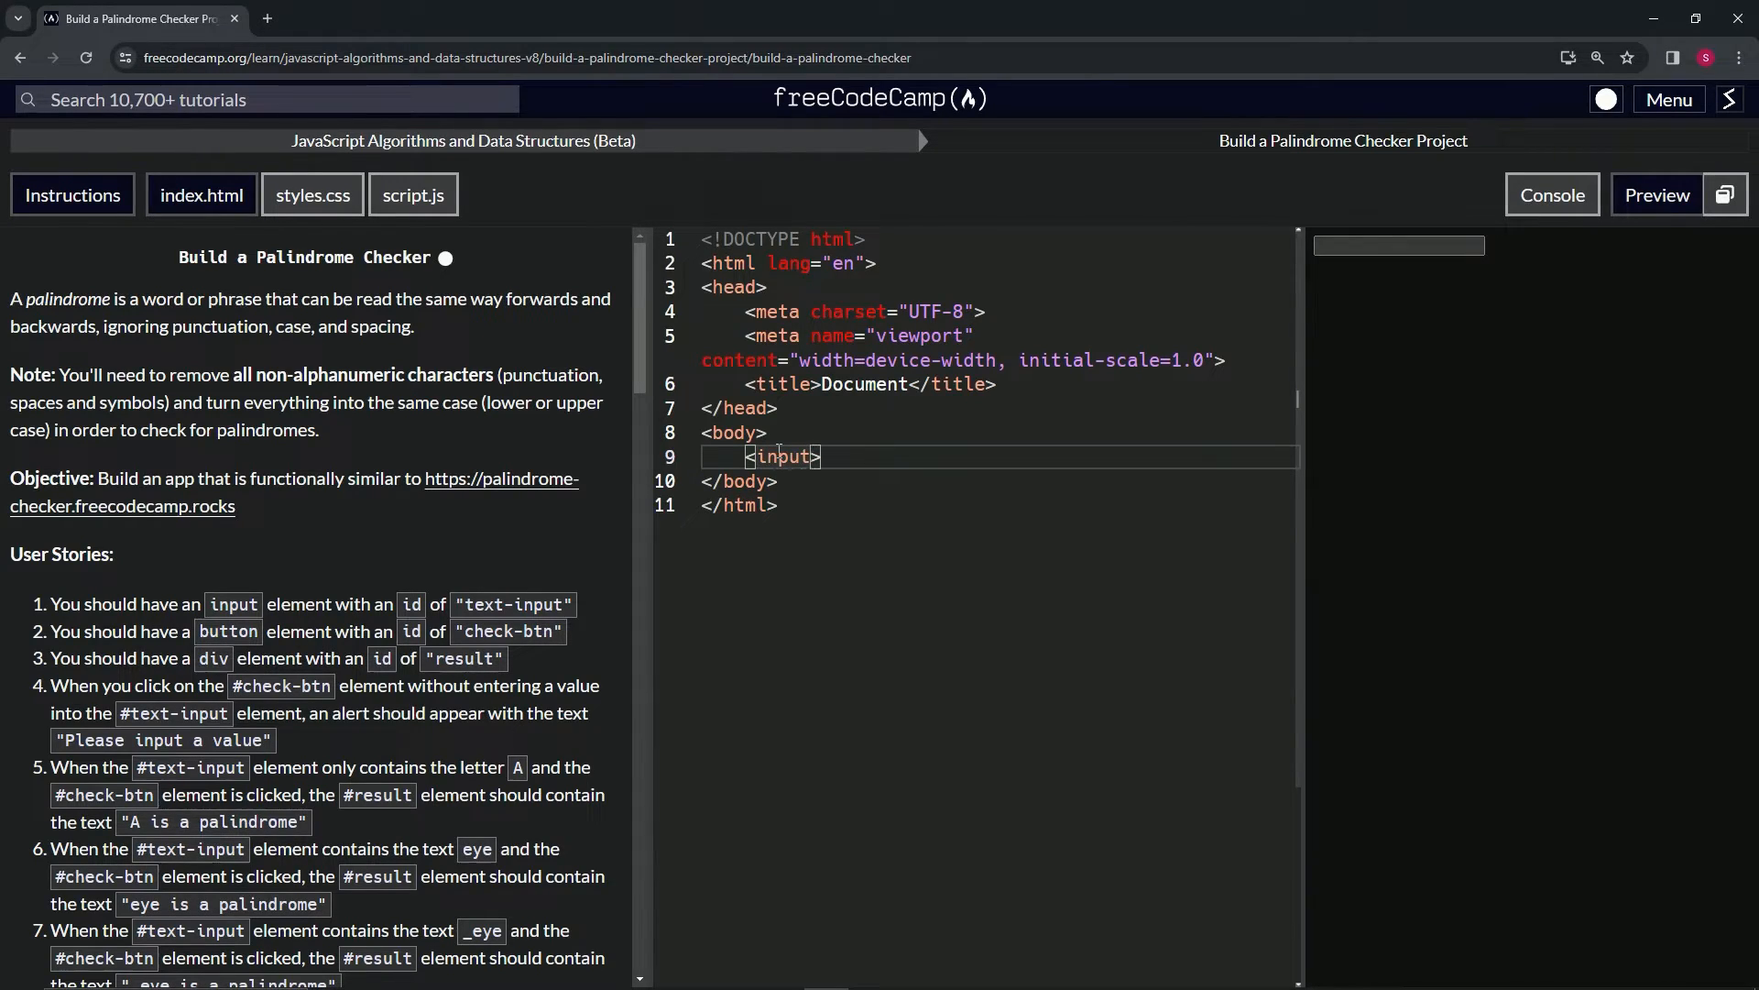
{"action": "type", "text": "id ="}
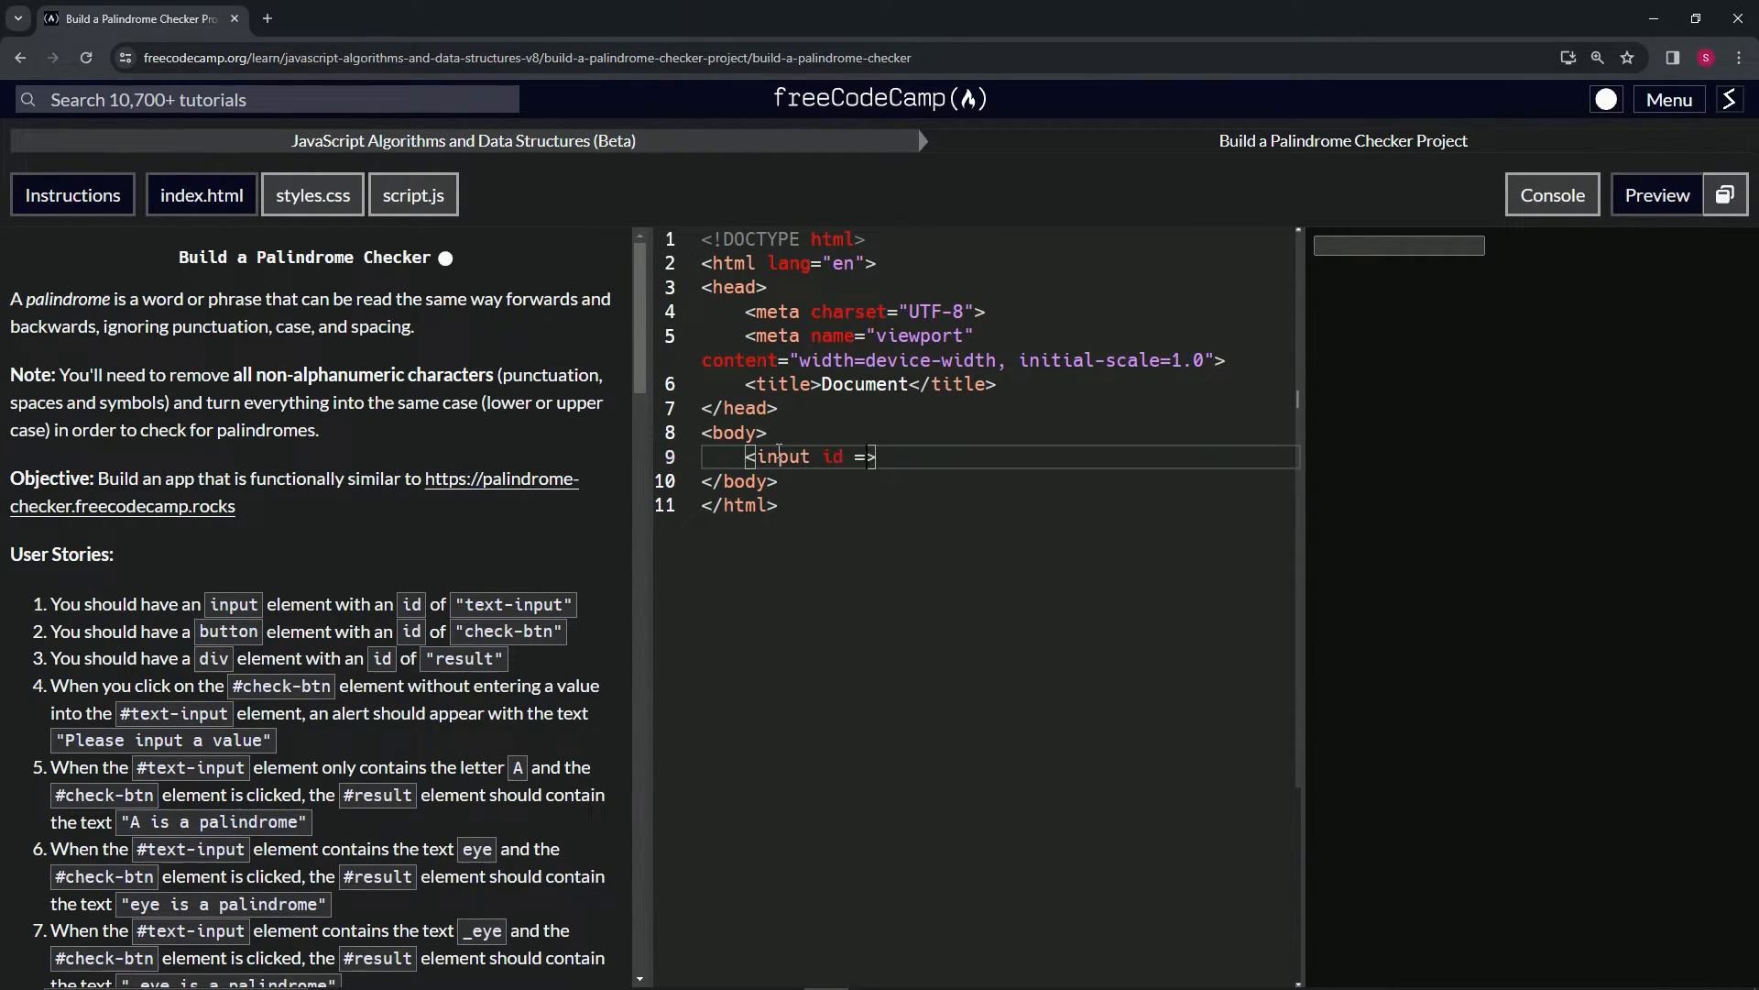
{"action": "key", "text": "Backspace"}
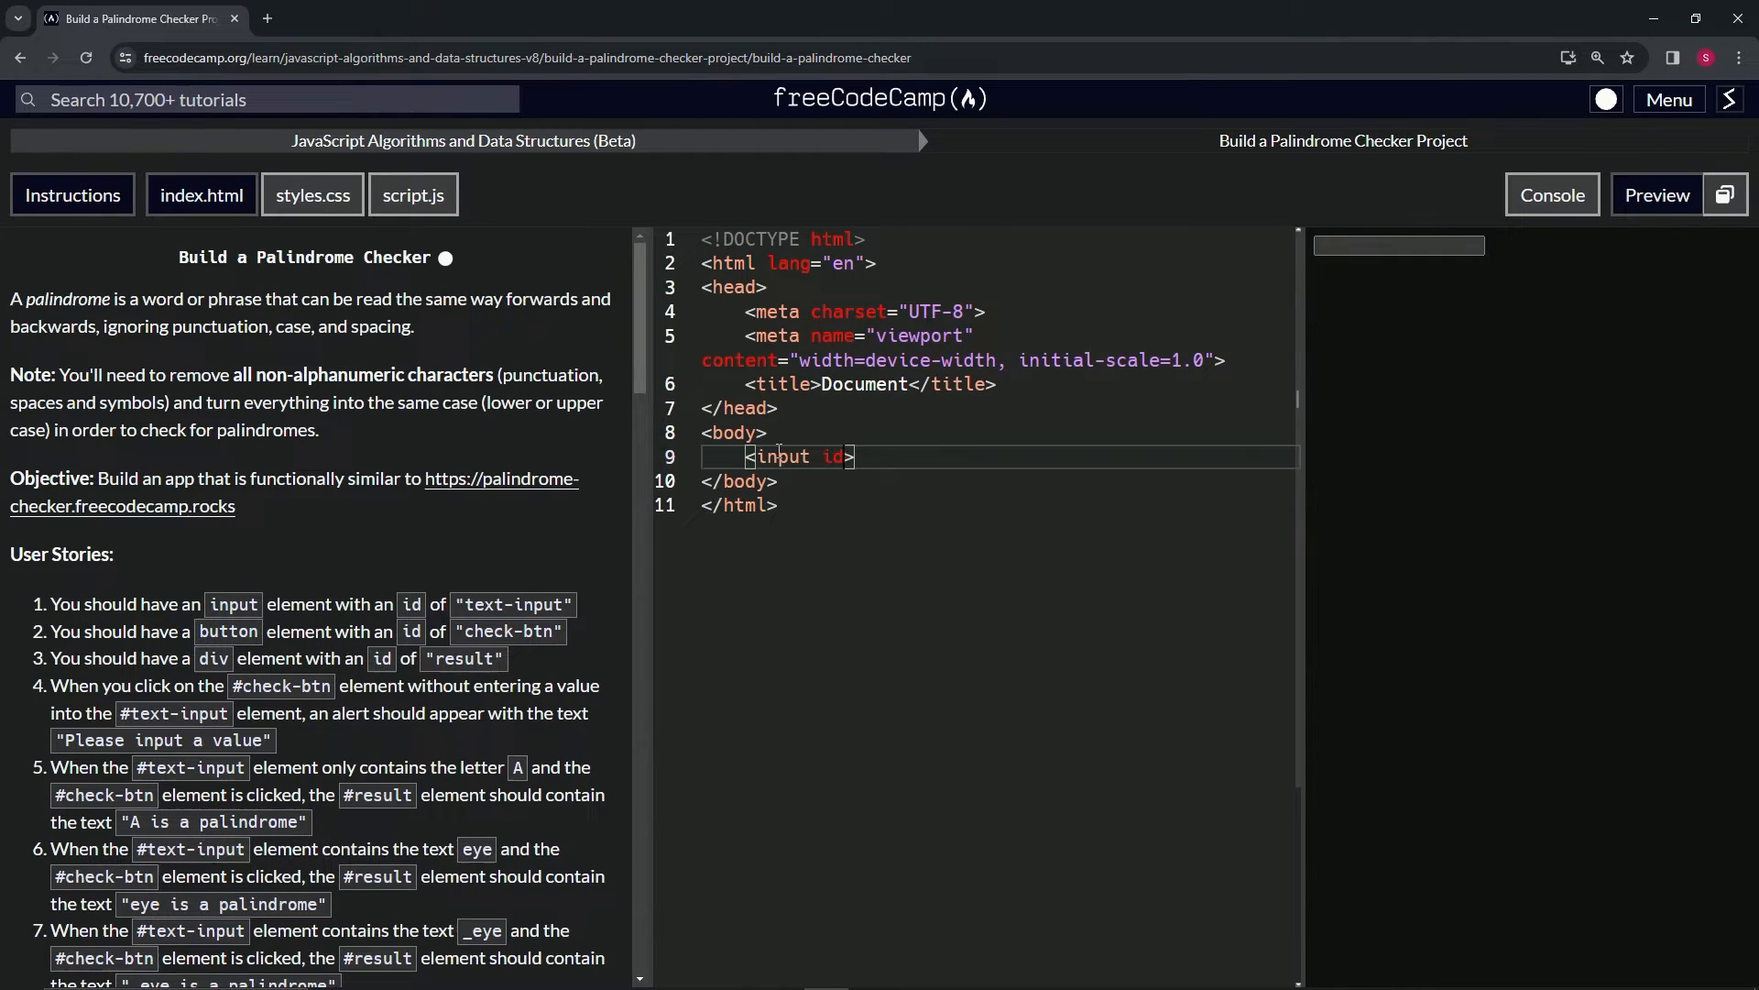
{"action": "type", "text": "=\"tex\""}
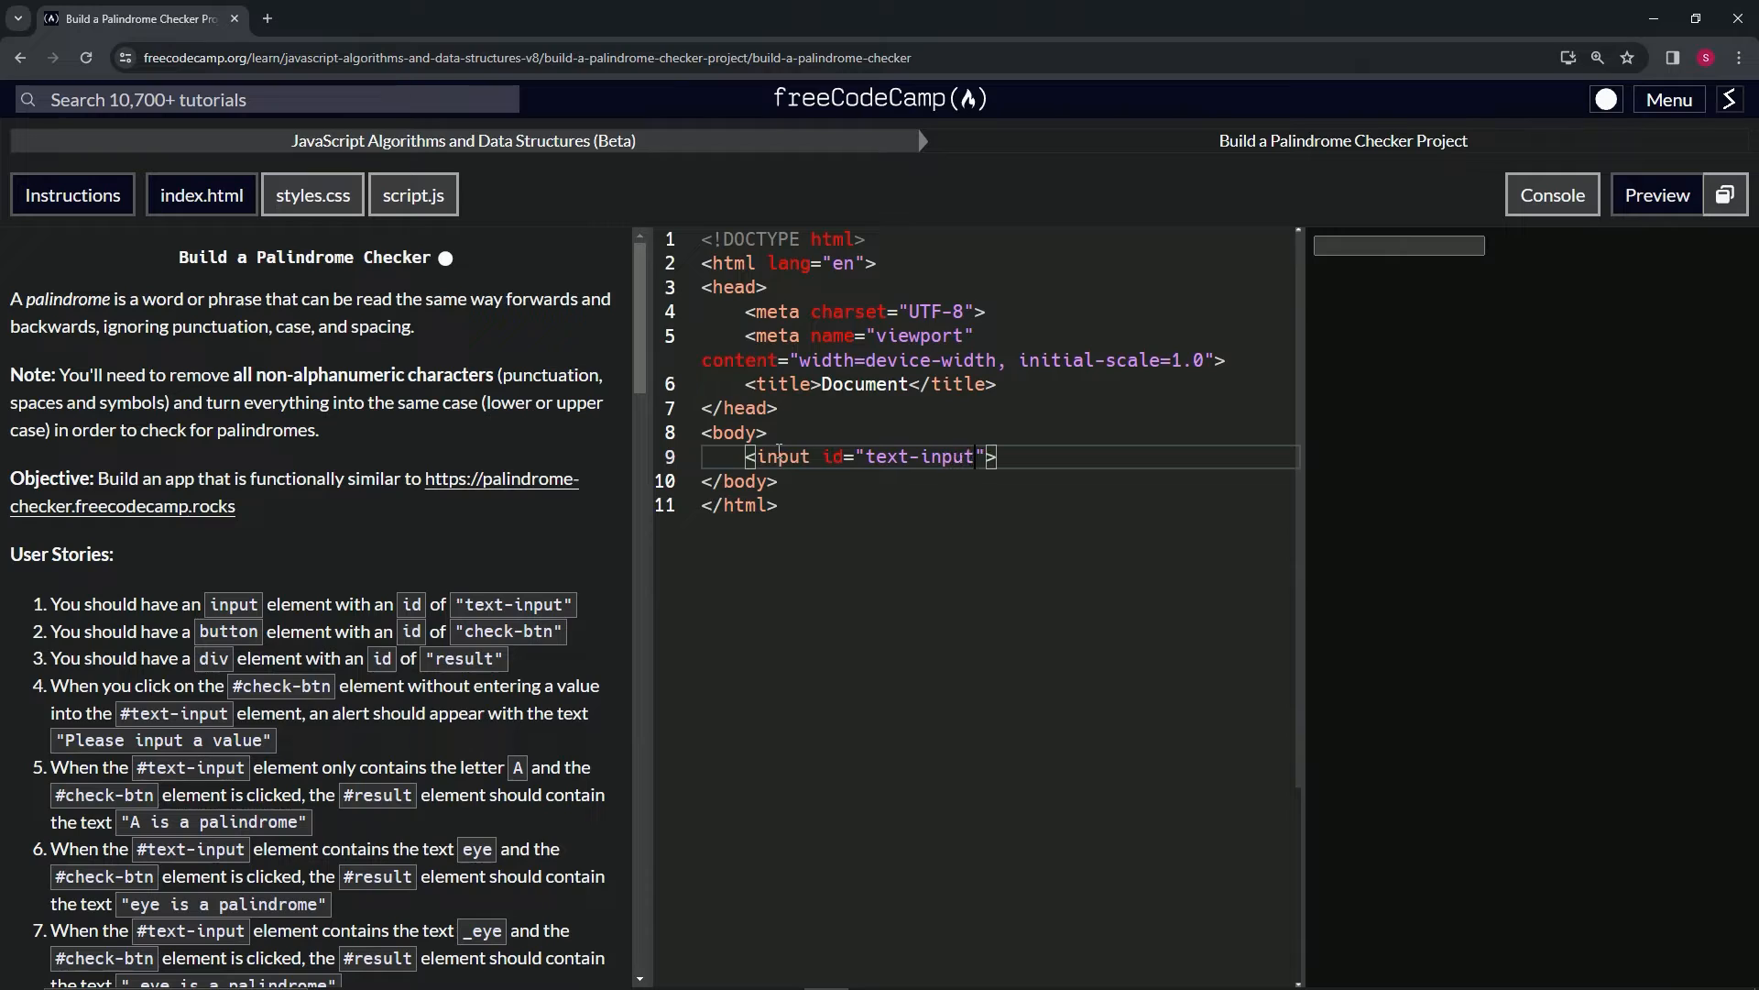
{"action": "type", "text": "a"}
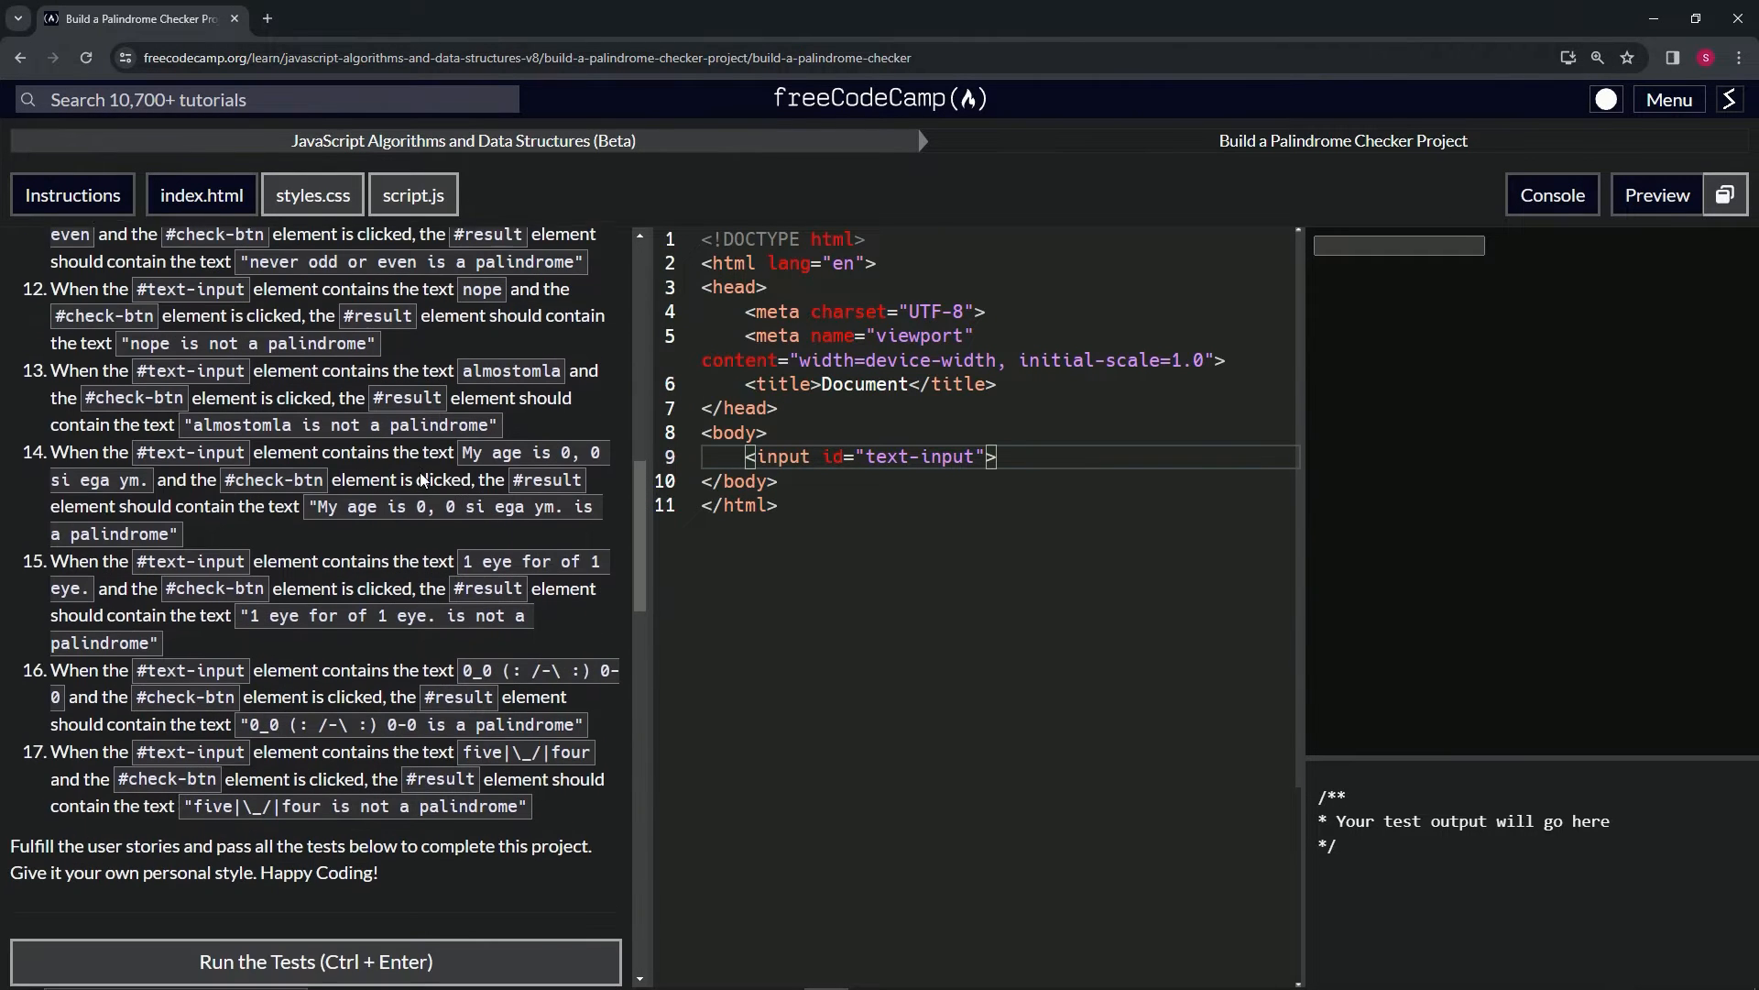
Run the tests and review the list of unmet requirements, beginning with check-btn
{"action": "left_click", "coordinate": [315, 960]}
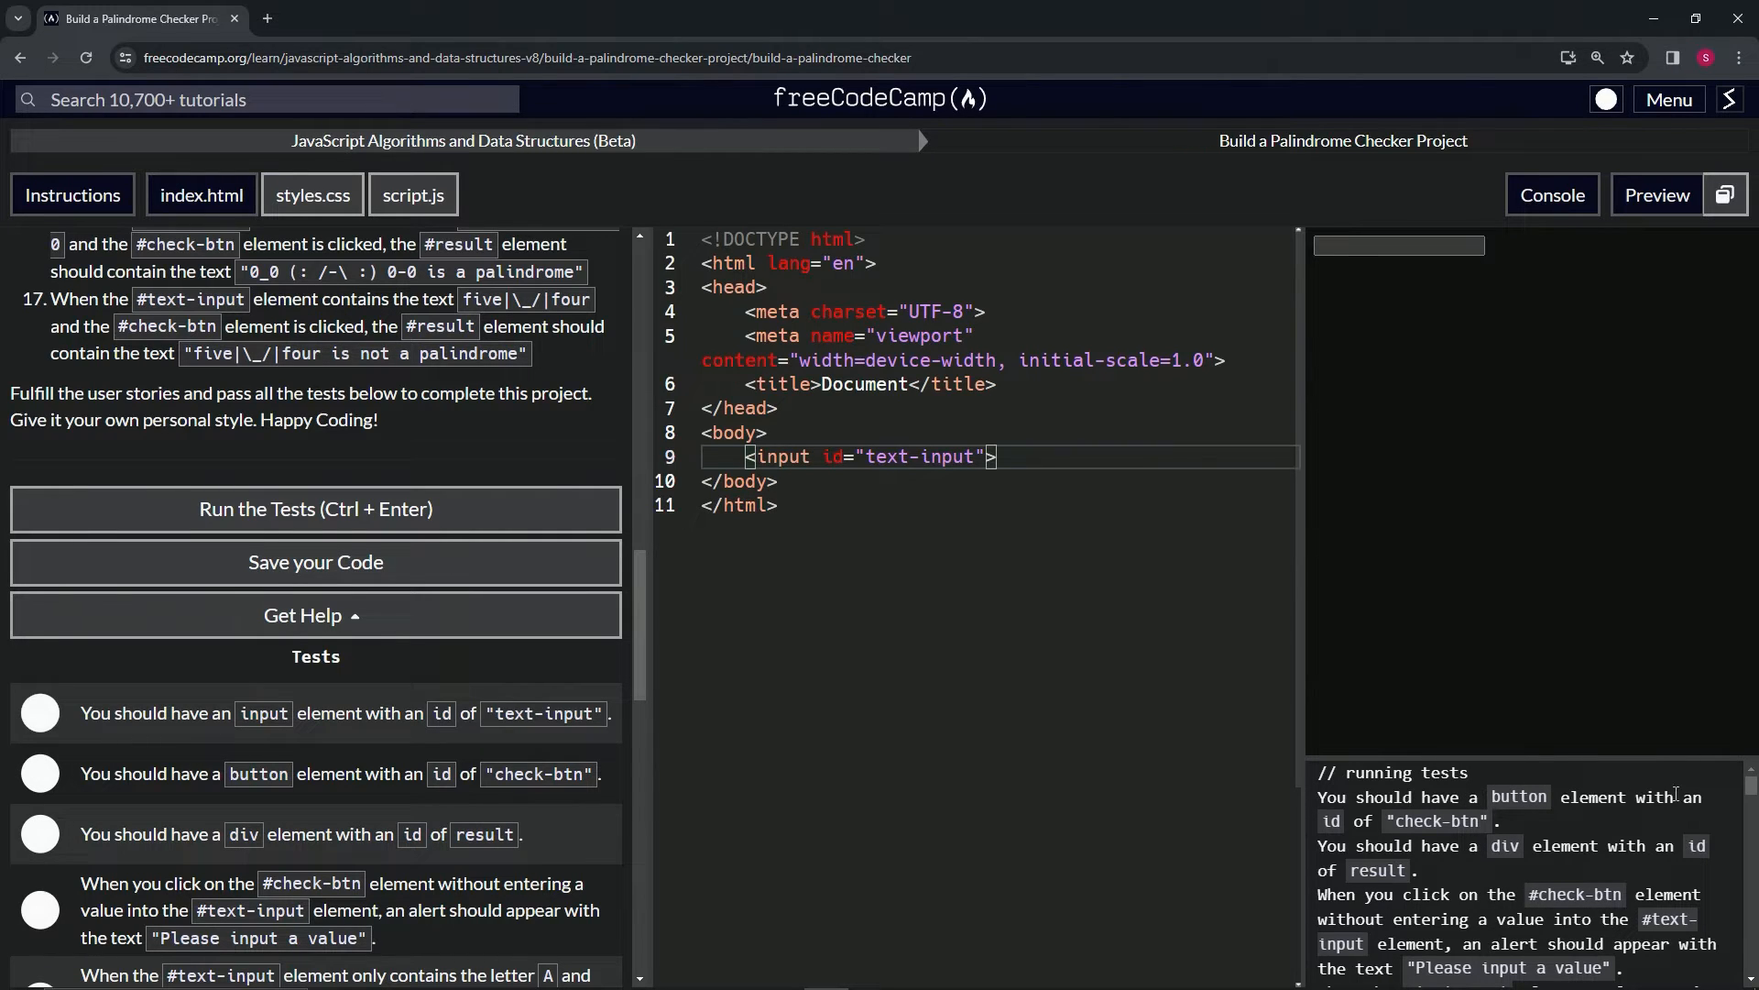
{"action": "scroll", "scroll_direction": "down", "scroll_amount": 3}
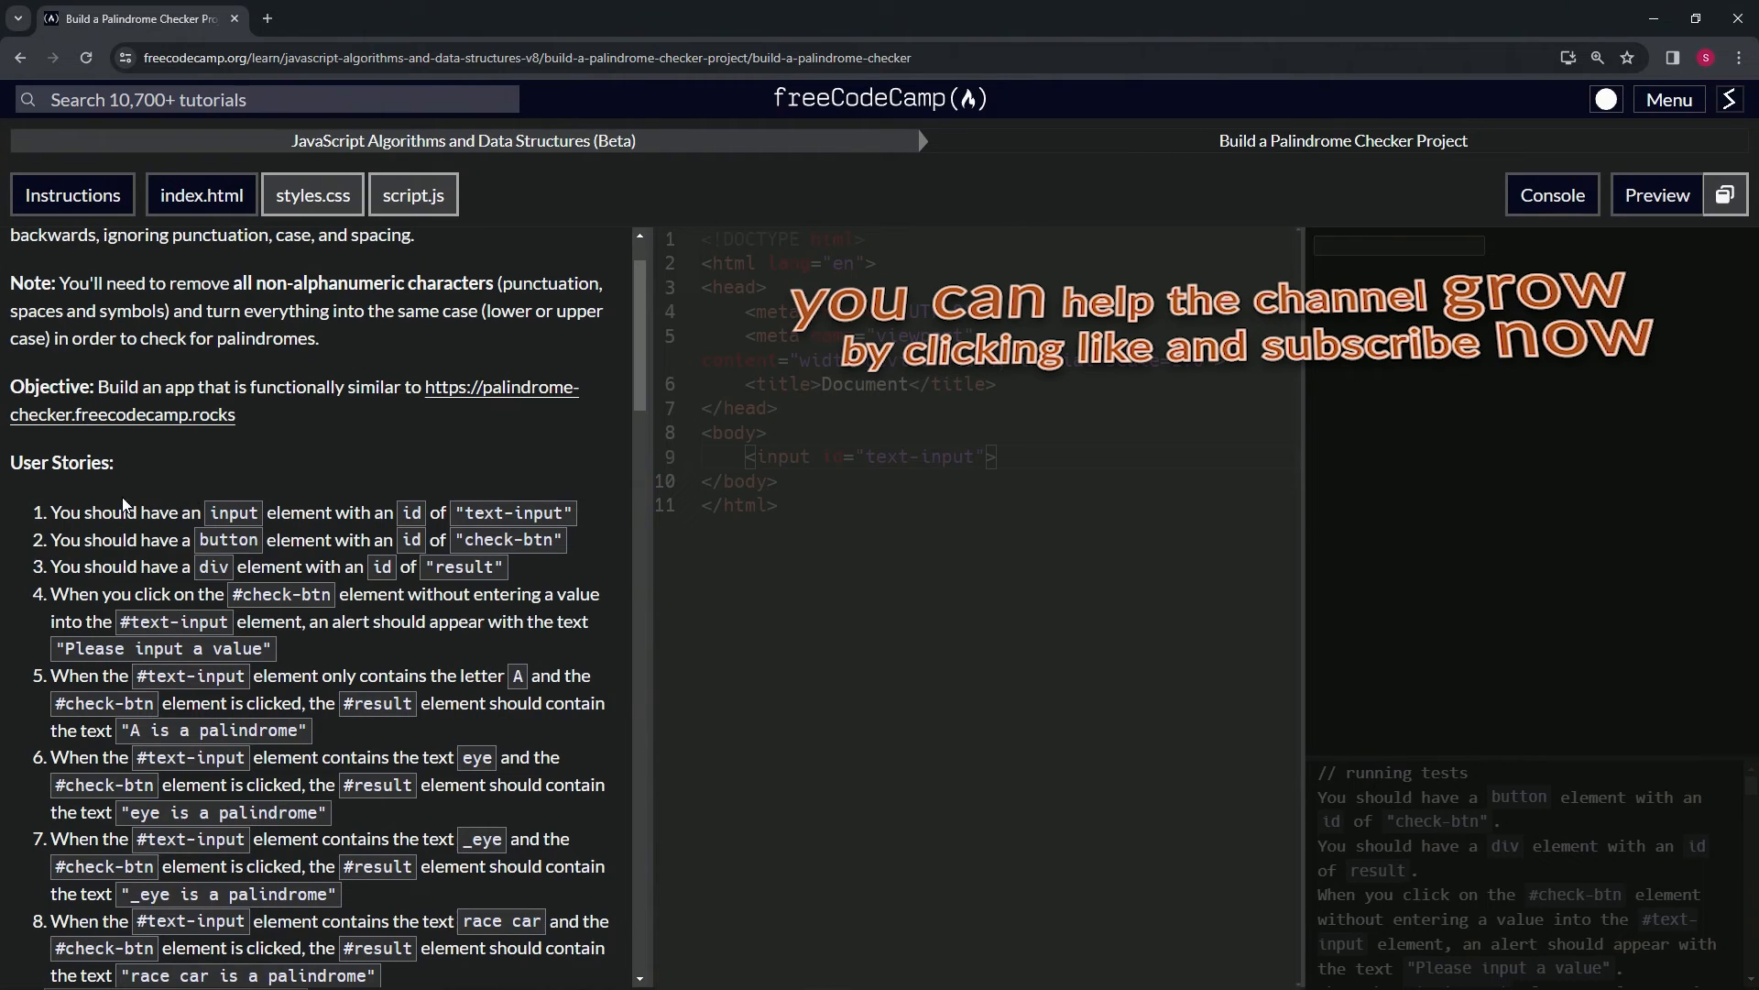
{"action": "mouse_move", "coordinate": [469, 466]}
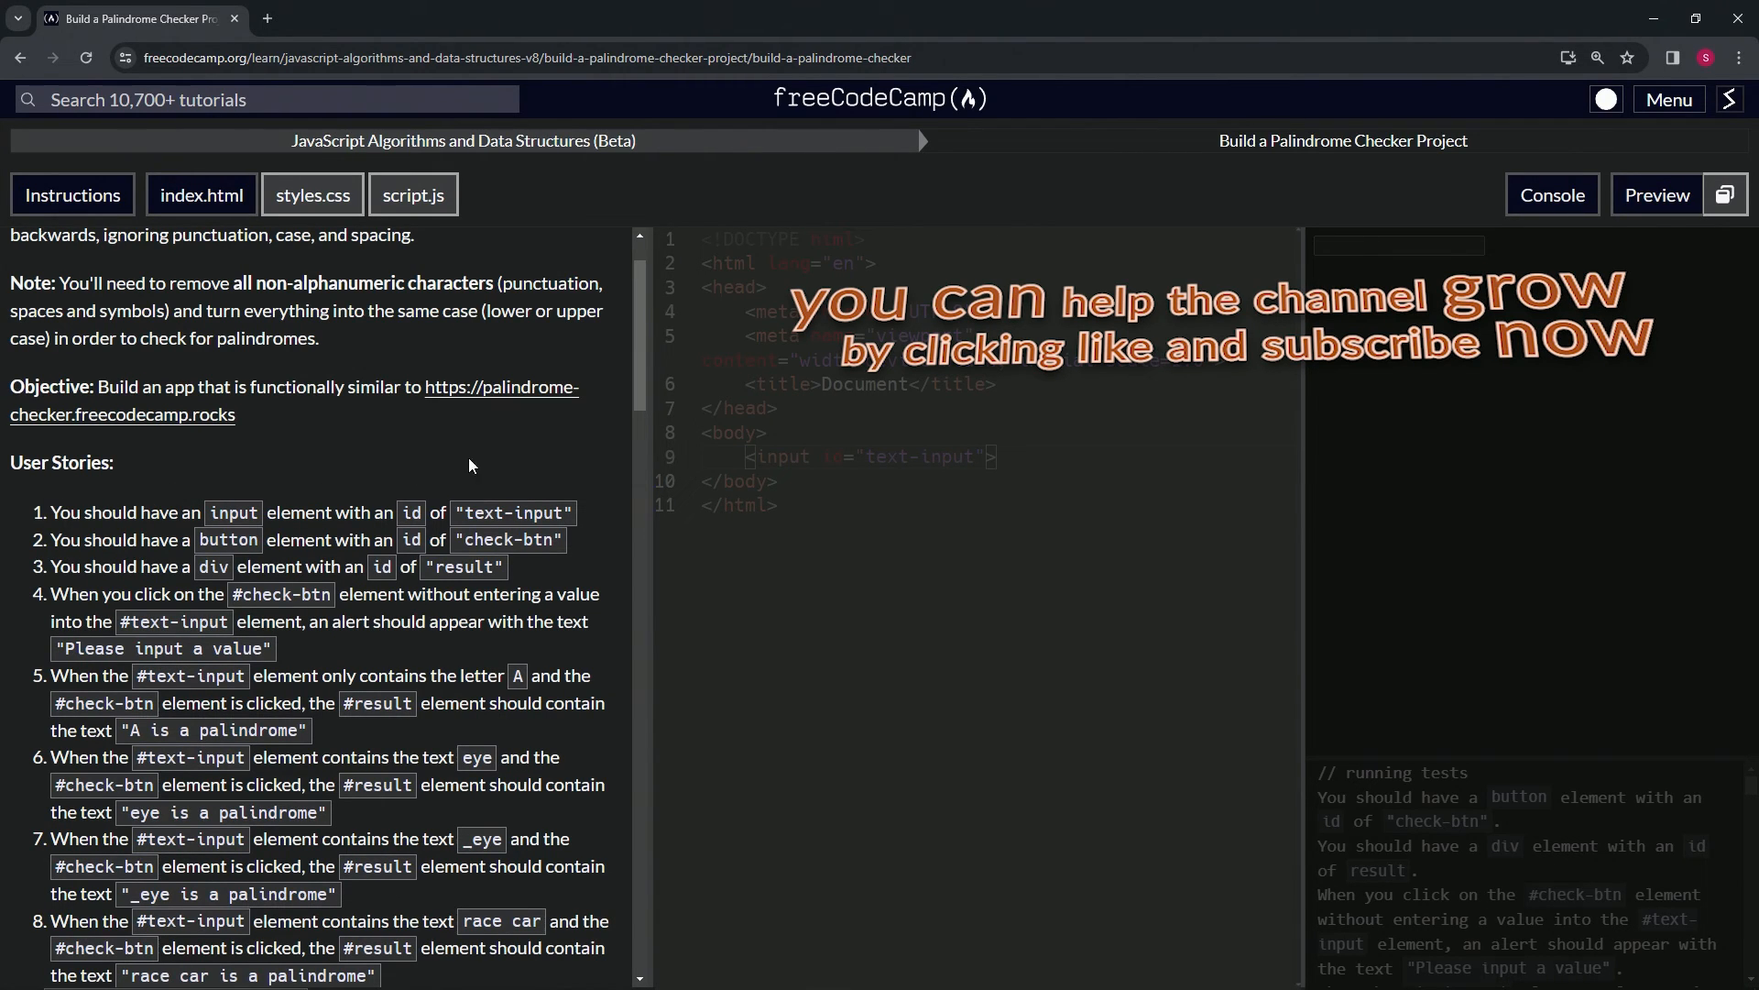